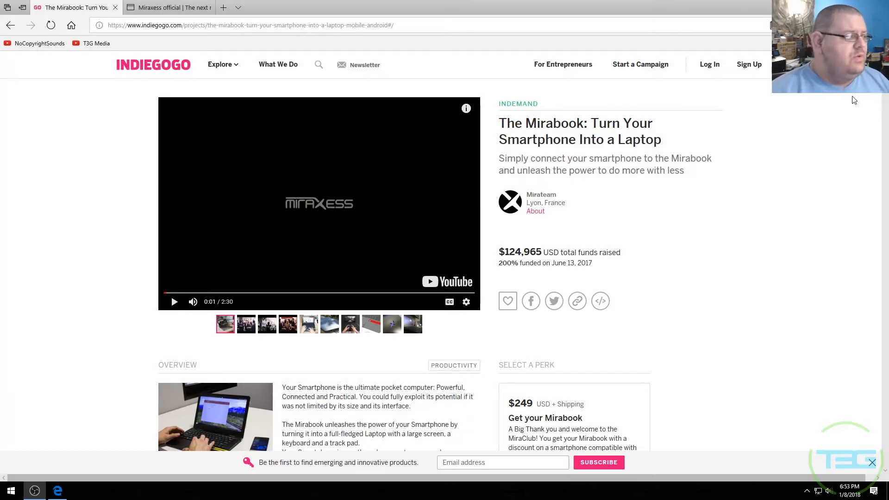
mouse_move(677, 233)
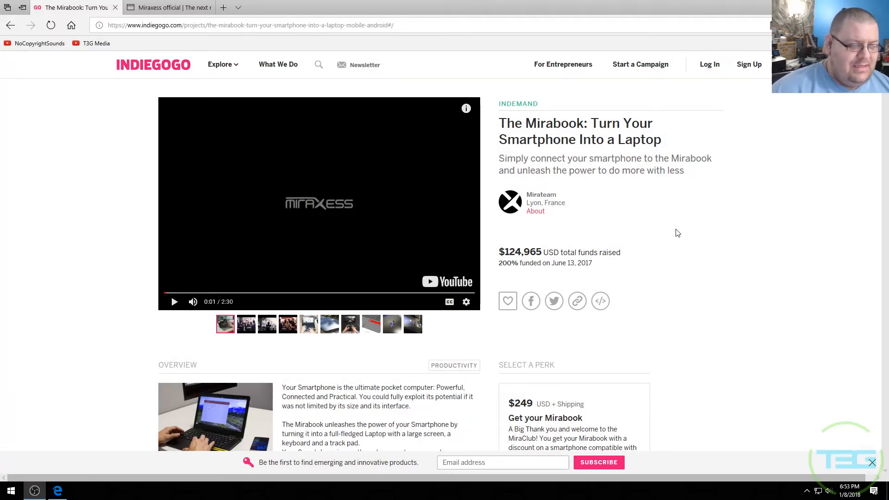
mouse_move(612, 280)
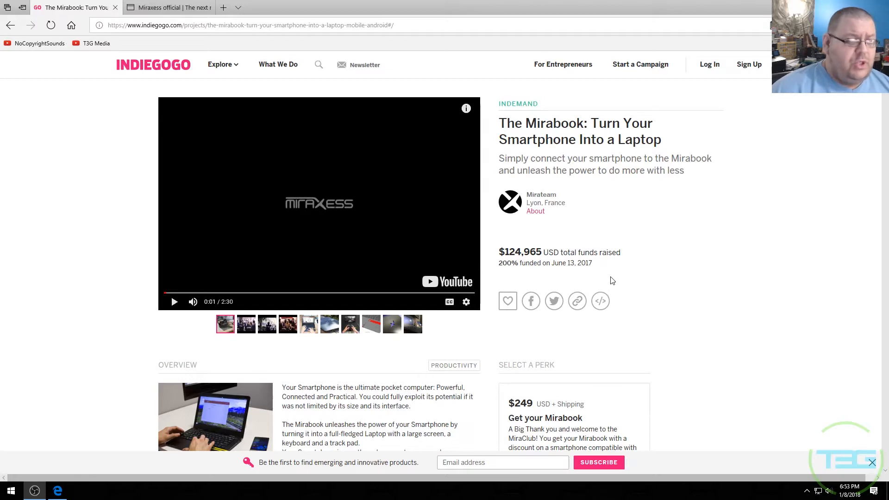
mouse_move(619, 257)
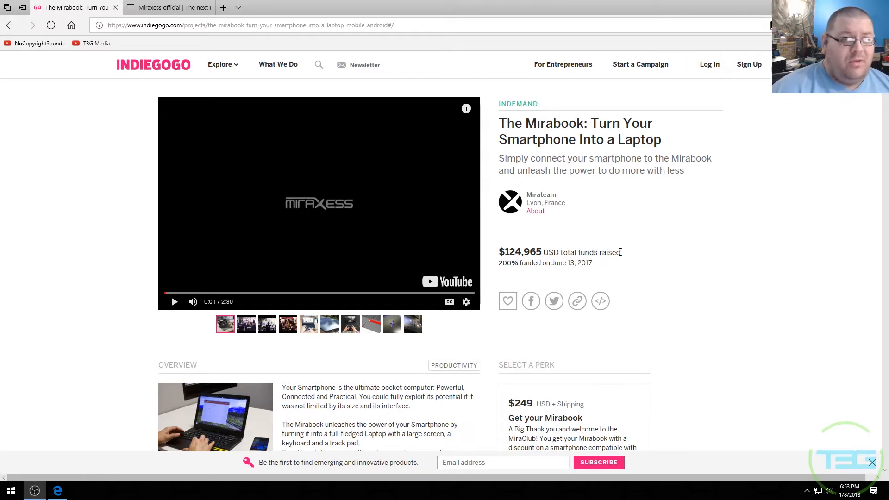
Play the Mirabook promo video from the start and pause it at 0:42 of 2:30
scroll("down", 3)
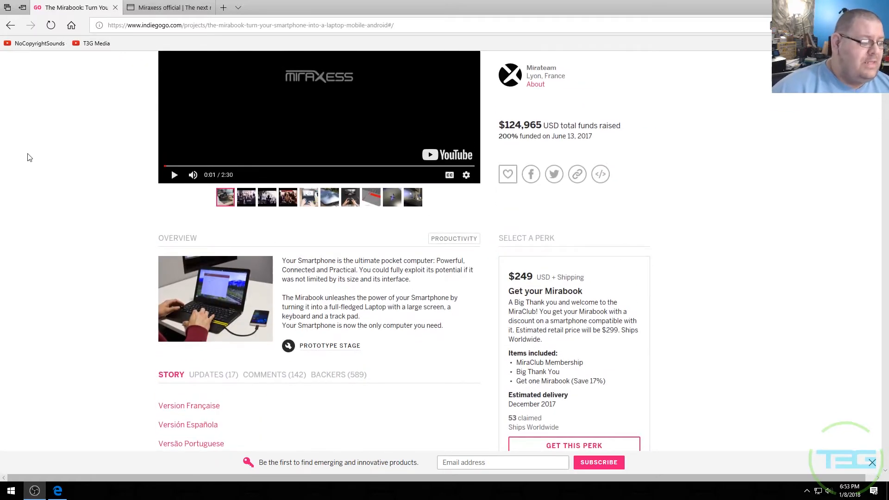
mouse_move(44, 249)
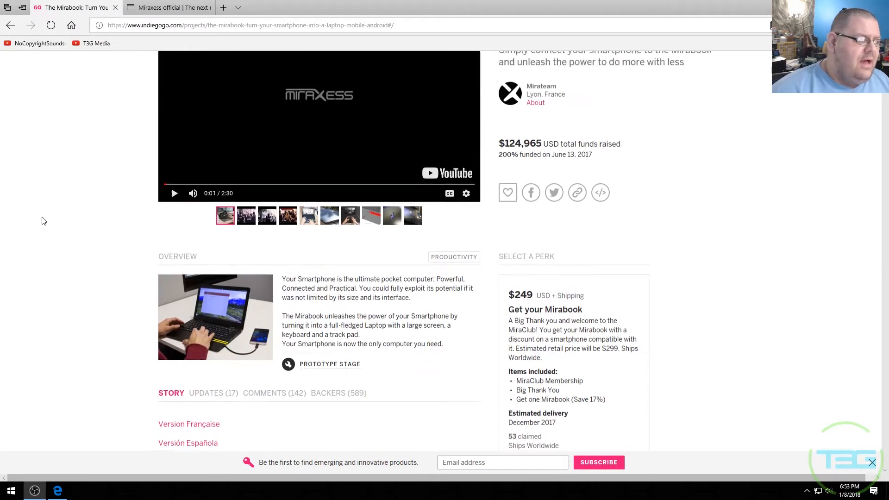
scroll("up", 3)
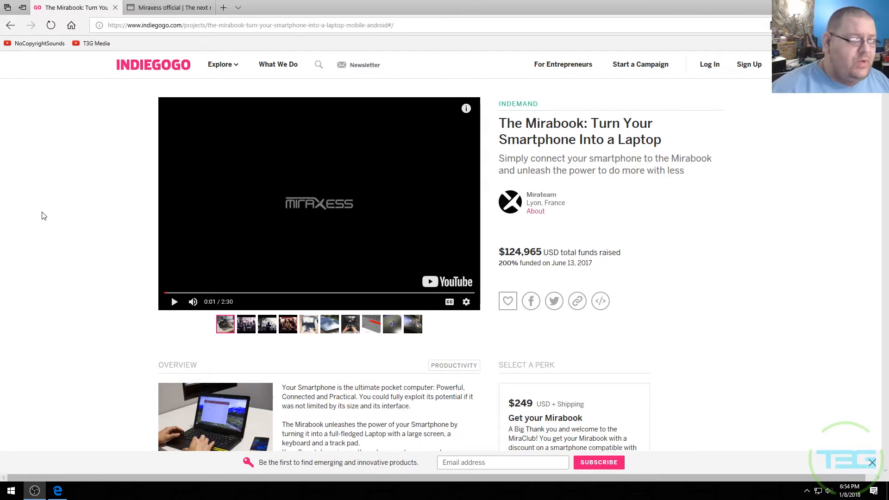
left_click(174, 302)
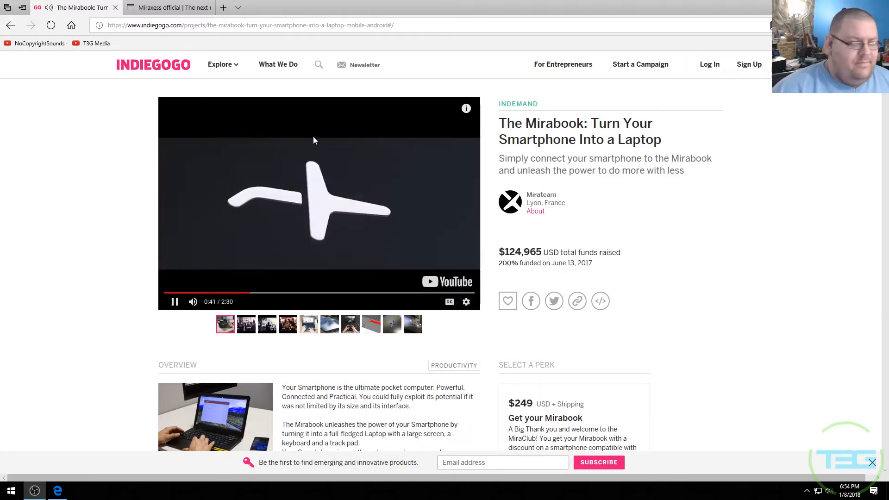
left_click(174, 302)
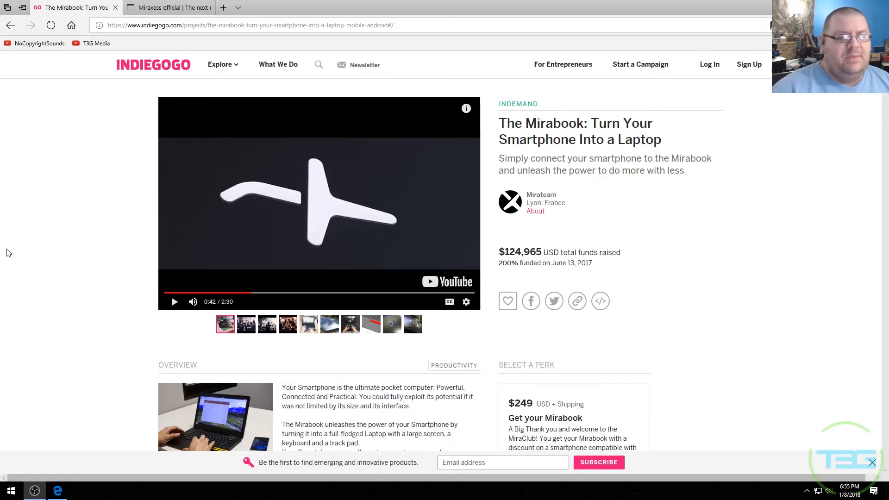
Read down through General Overview, colour options, media kit and Raspberry Pi module to the ports diagram
scroll("down", 3)
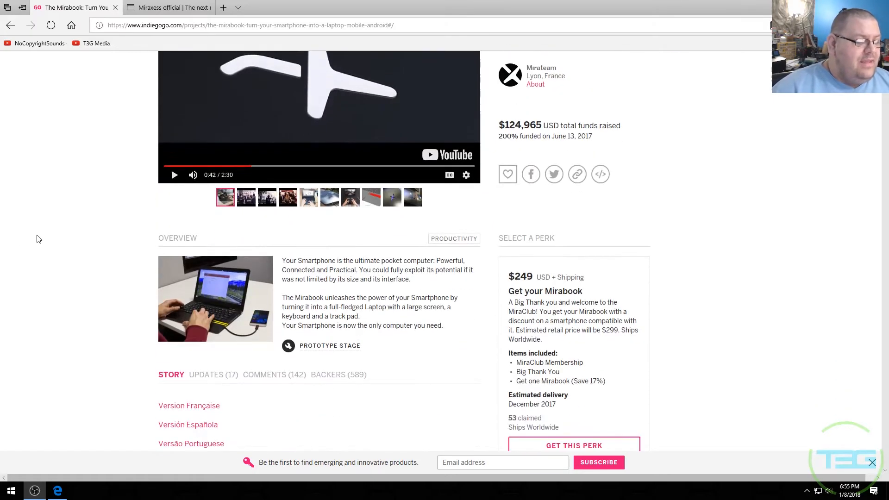
scroll("down", 3)
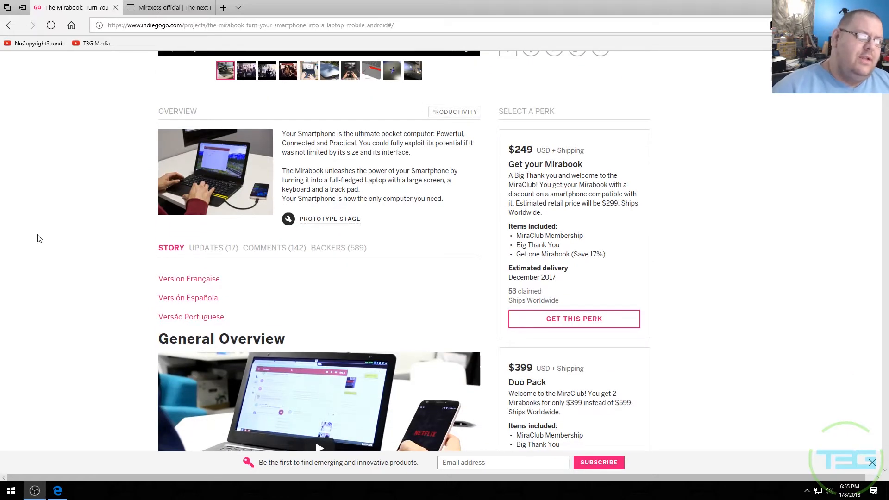
scroll("down", 3)
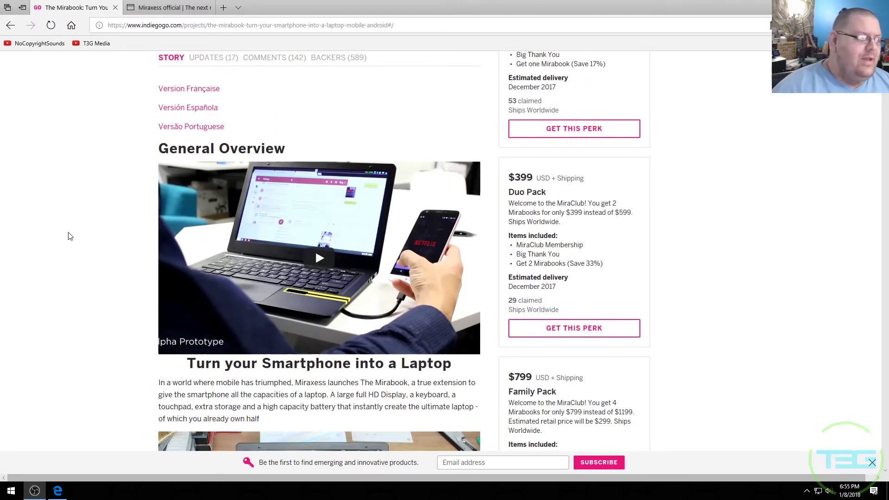
scroll("down", 3)
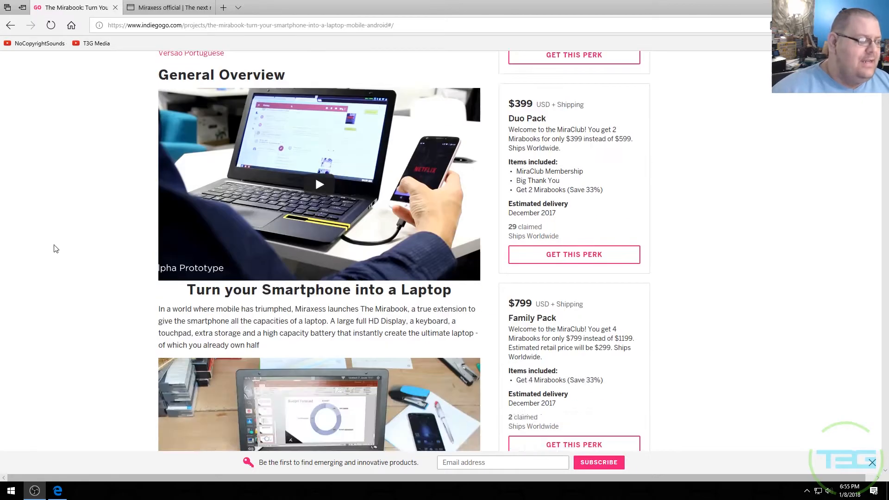
scroll("down", 3)
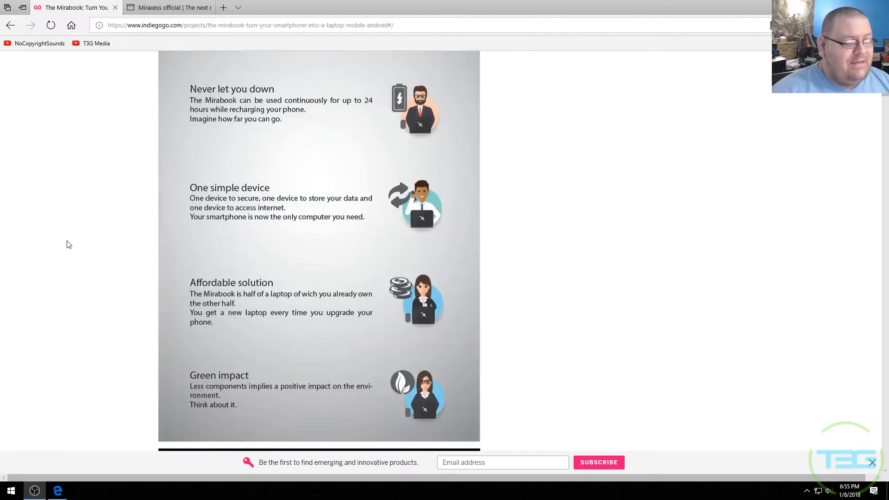
scroll("down", 3)
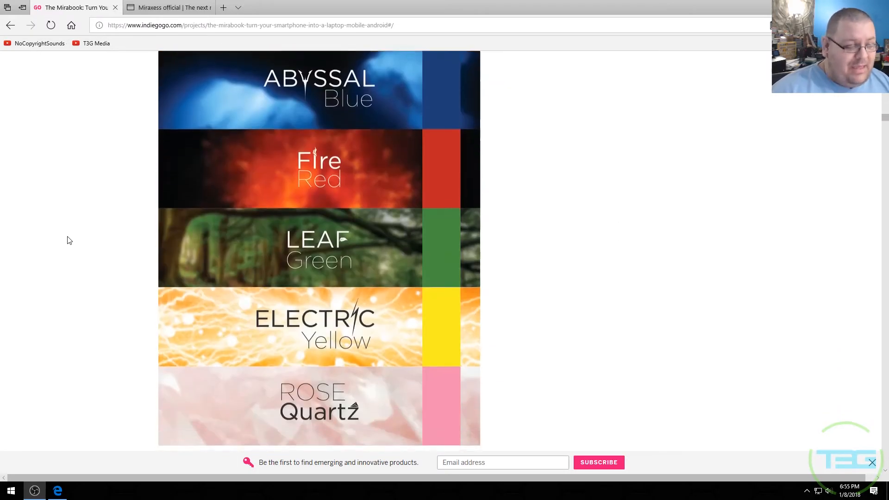
scroll("up", 3)
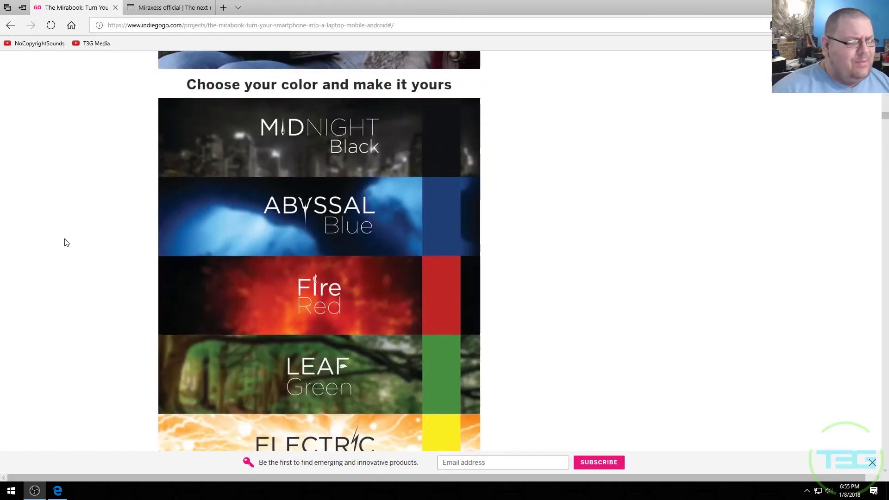
scroll("down", 3)
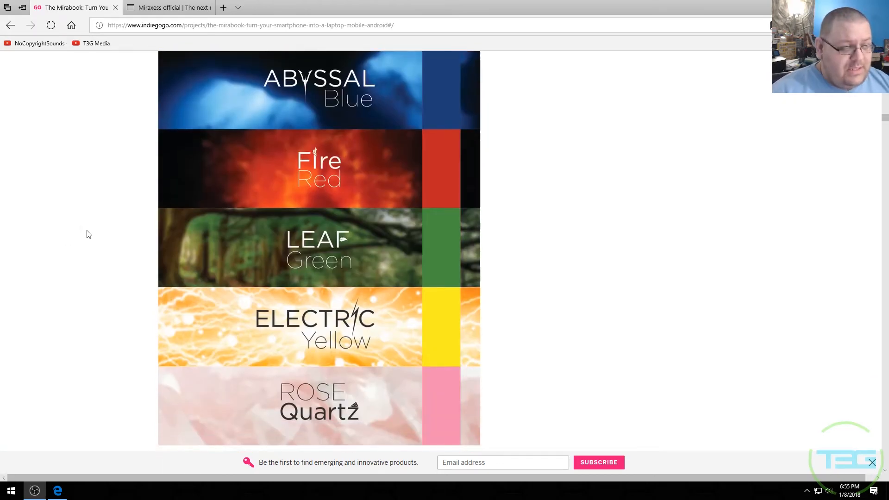
mouse_move(85, 240)
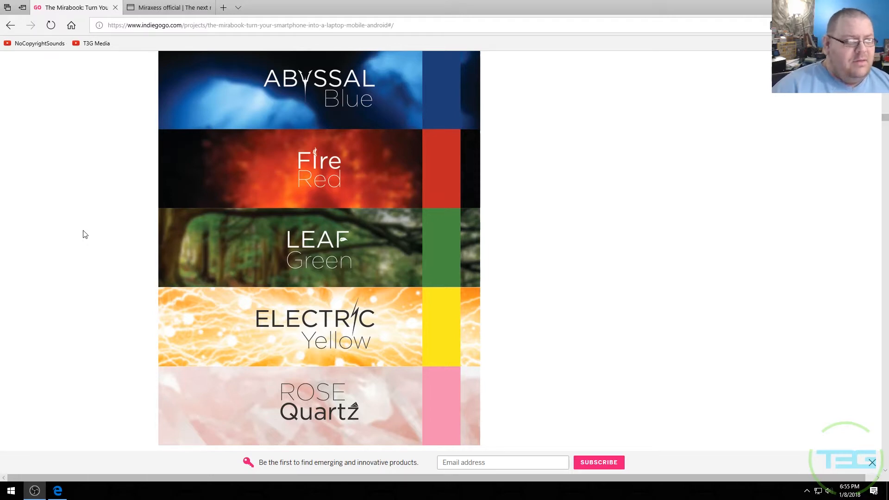
mouse_move(83, 231)
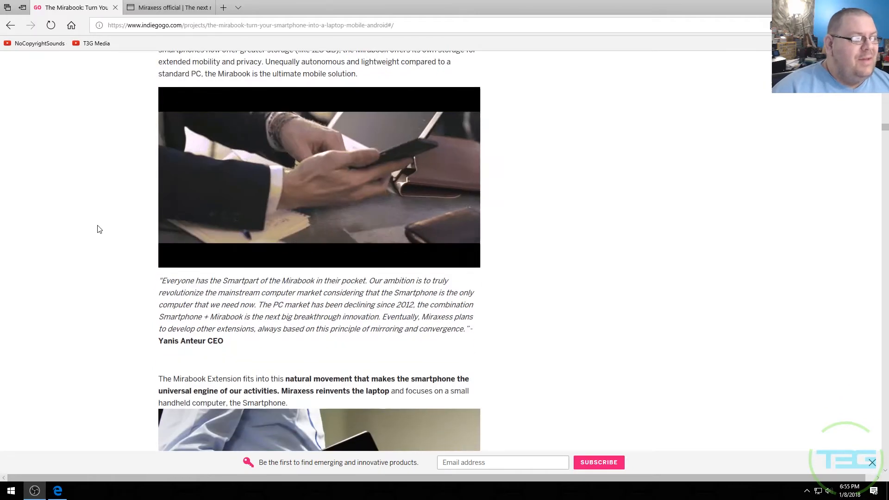
scroll("up", 3)
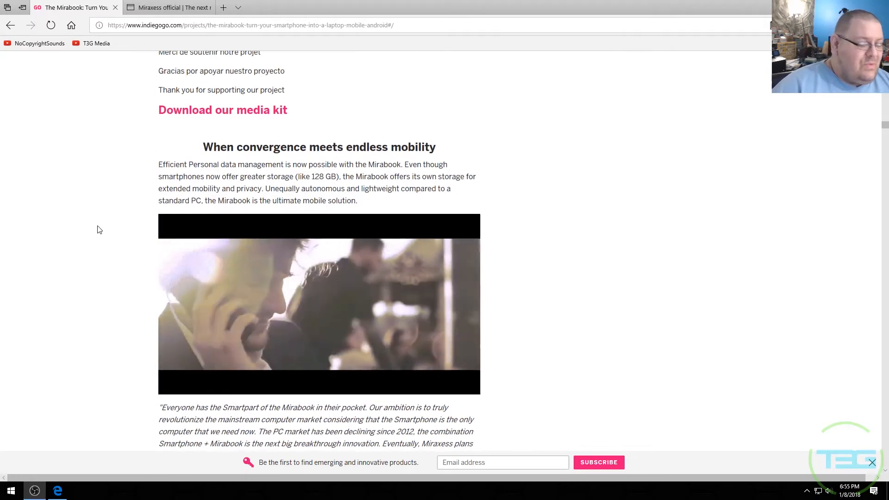
scroll("up", 3)
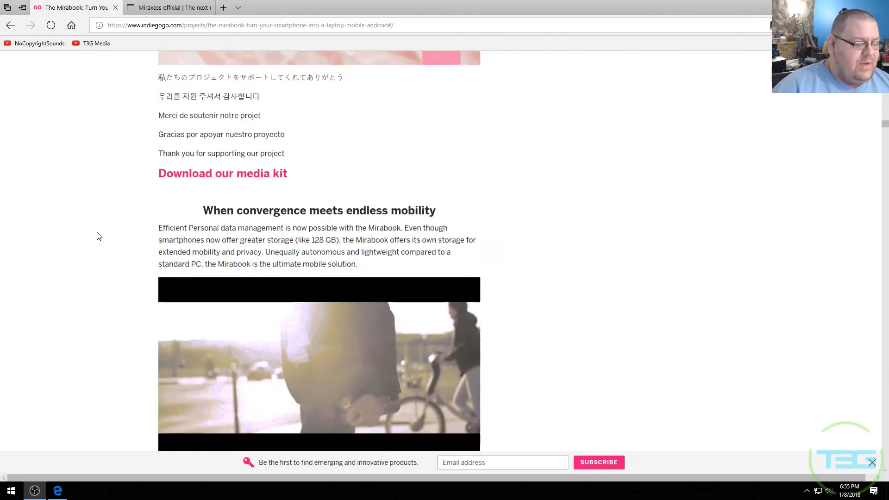
scroll("down", 3)
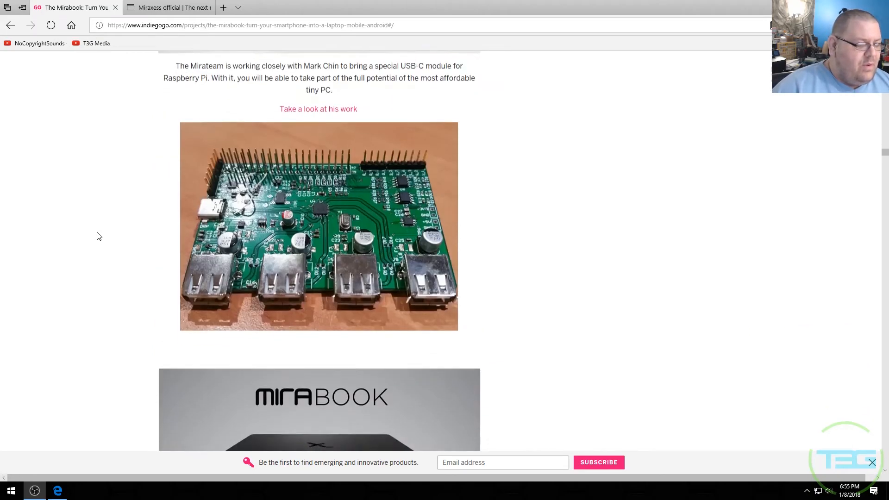
scroll("down", 3)
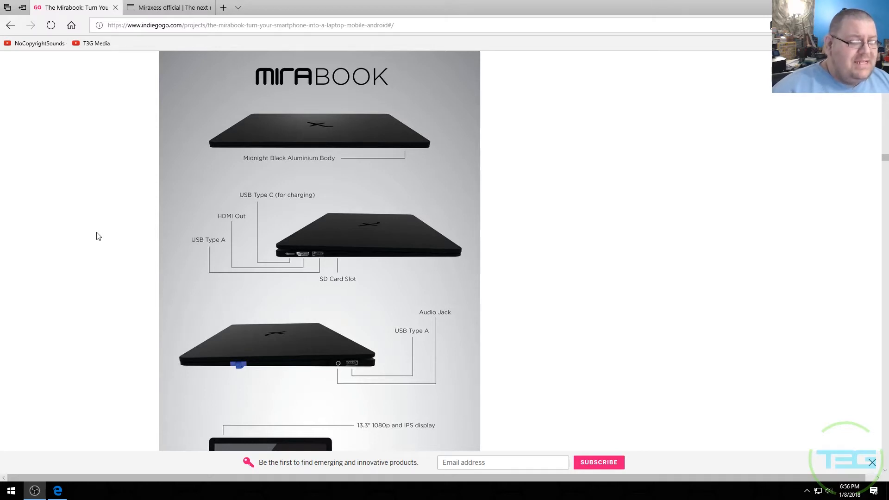
Read the diagram's display, trackpad, battery and 320mm by 220mm dimensions, then switch to Miraxess
scroll("down", 3)
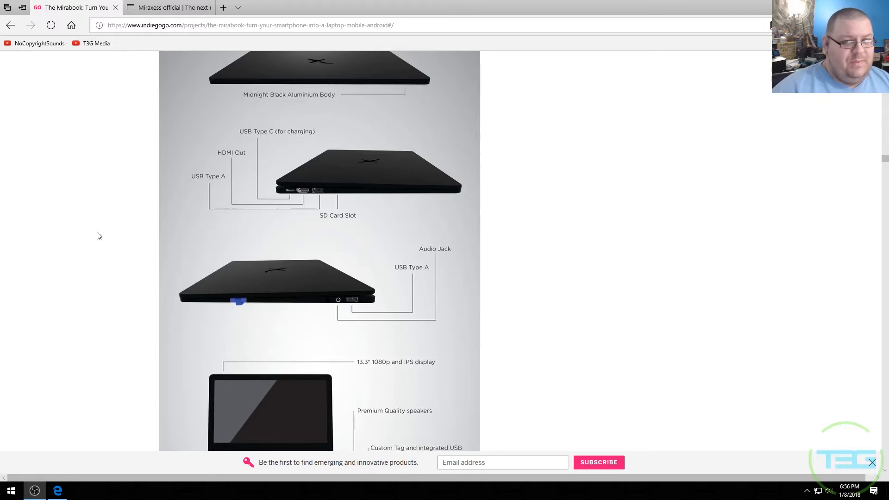
mouse_move(285, 327)
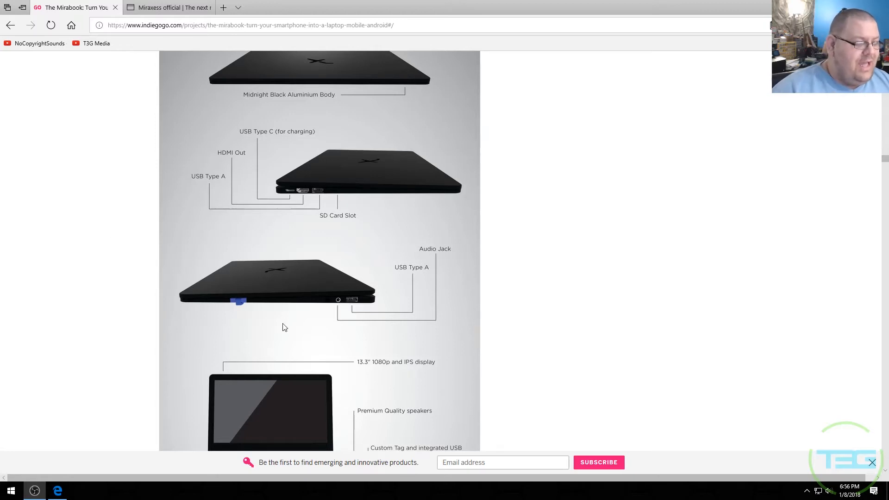
mouse_move(327, 303)
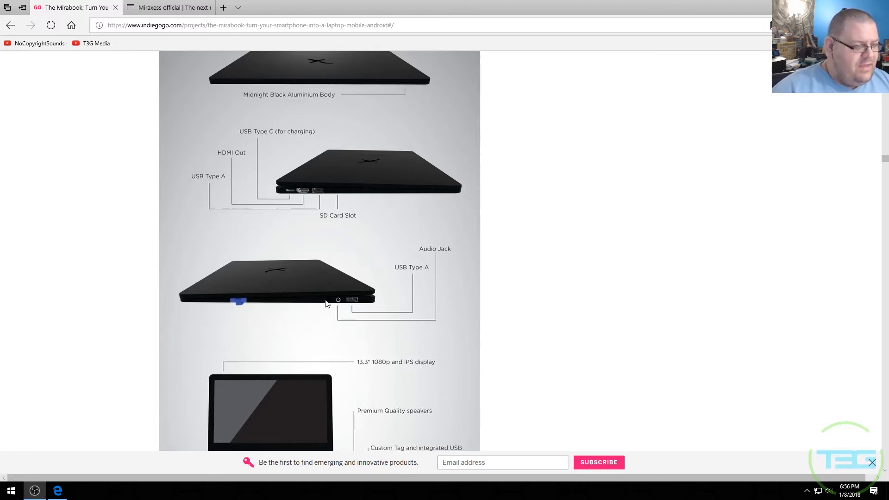
mouse_move(324, 321)
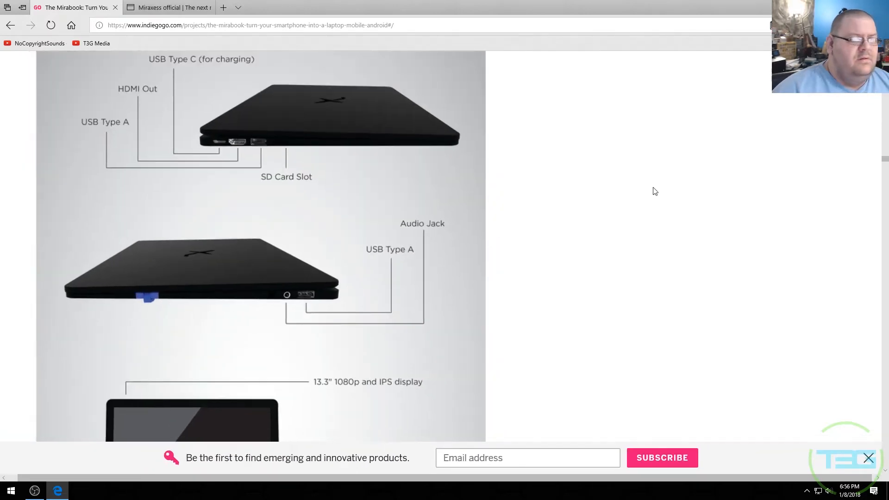
scroll("down", 3)
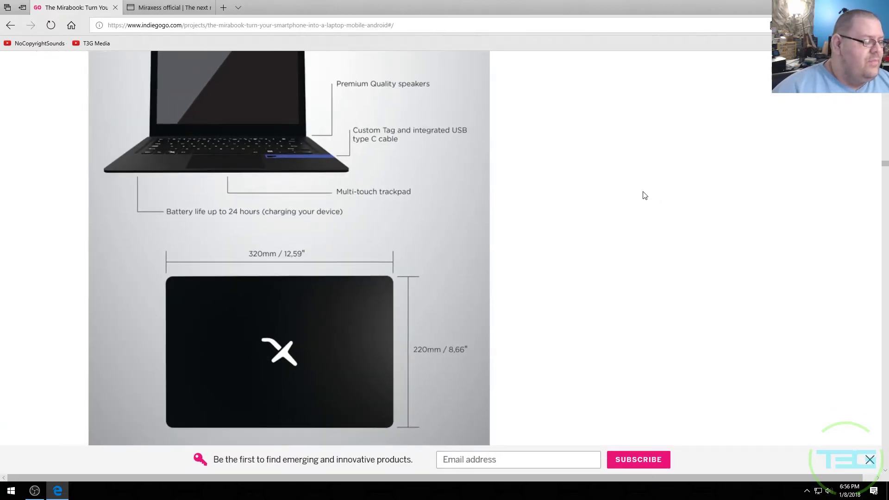
scroll("down", 3)
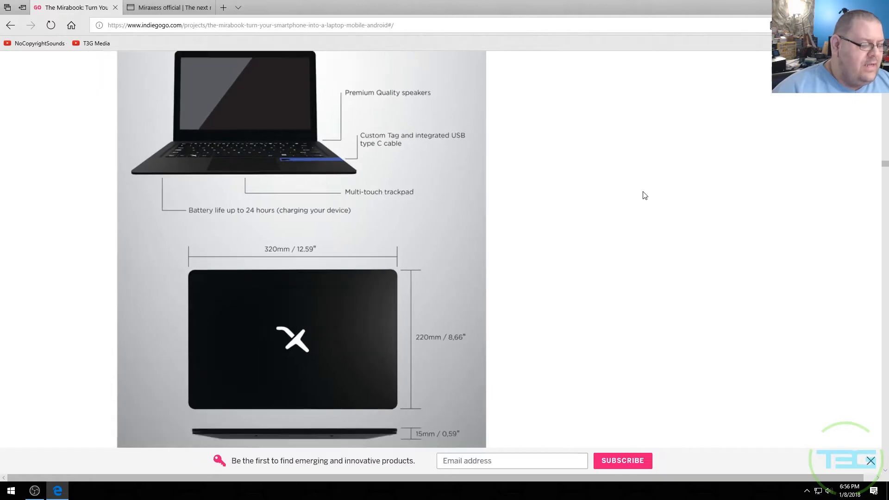
left_click(172, 8)
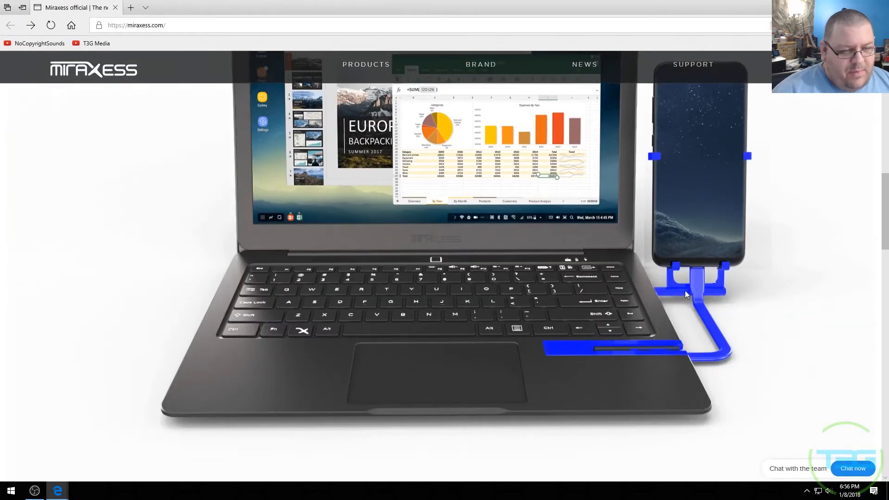
Scroll miraxess.com past the hero image to the Mirabook intro showing the $249 pre-order offer
scroll("down", 3)
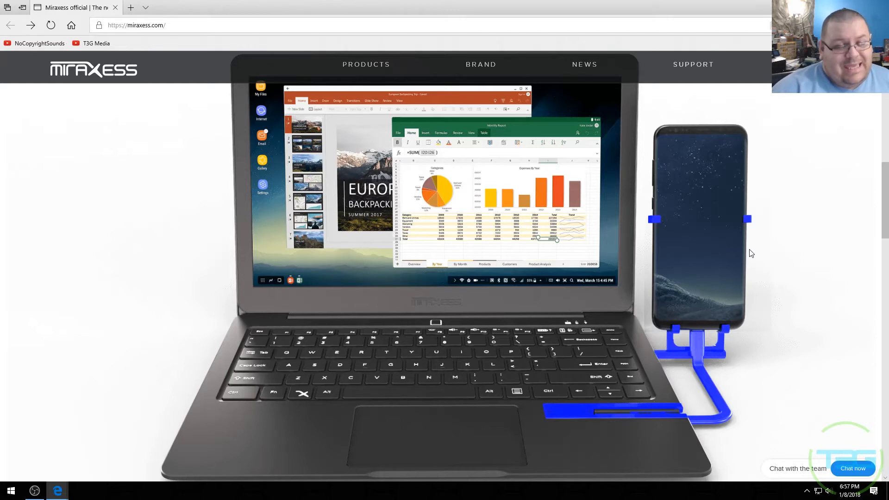
scroll("down", 3)
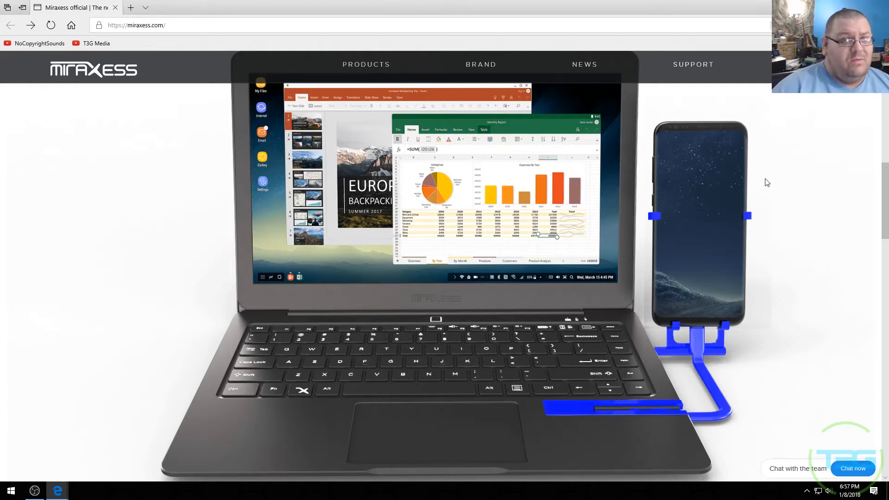
scroll("down", 3)
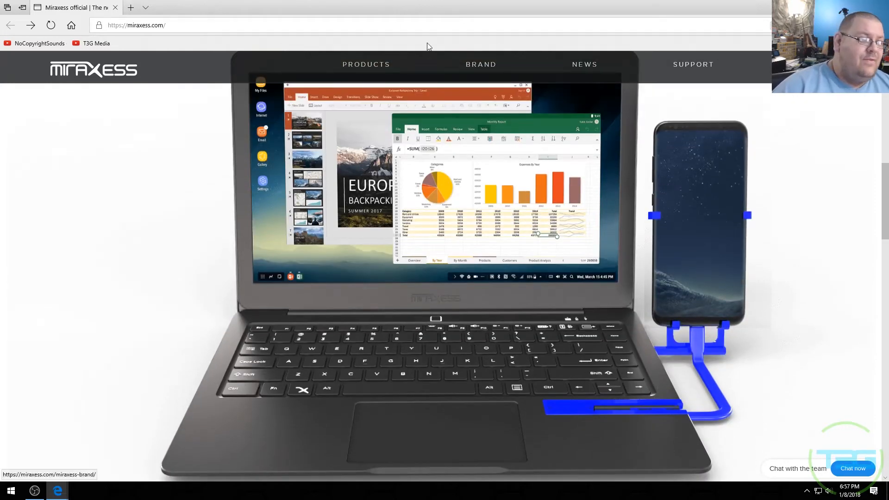
mouse_move(202, 11)
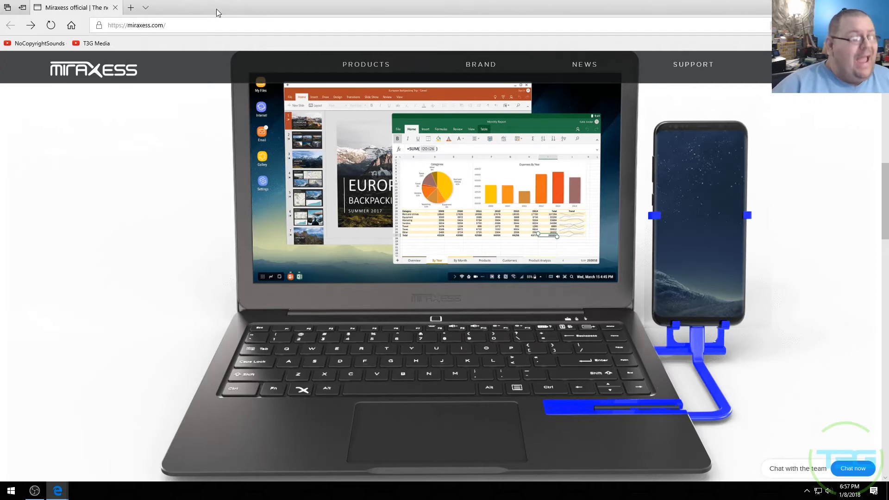
mouse_move(207, 19)
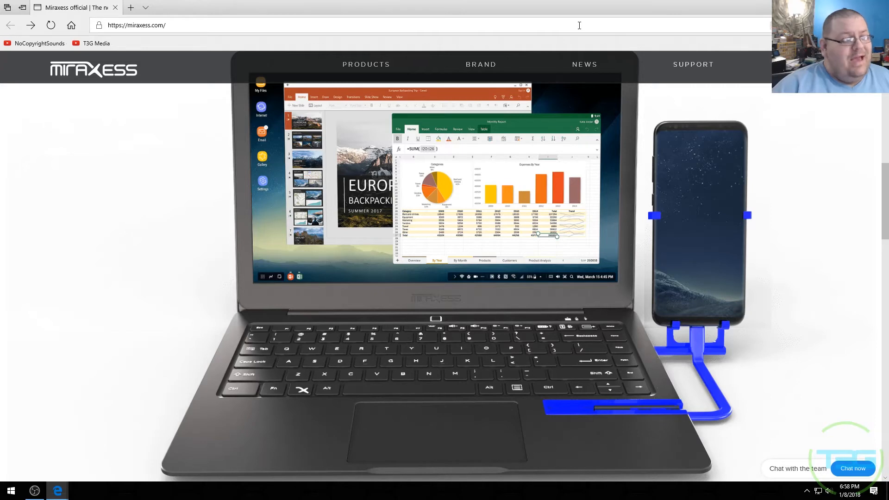
mouse_move(371, 180)
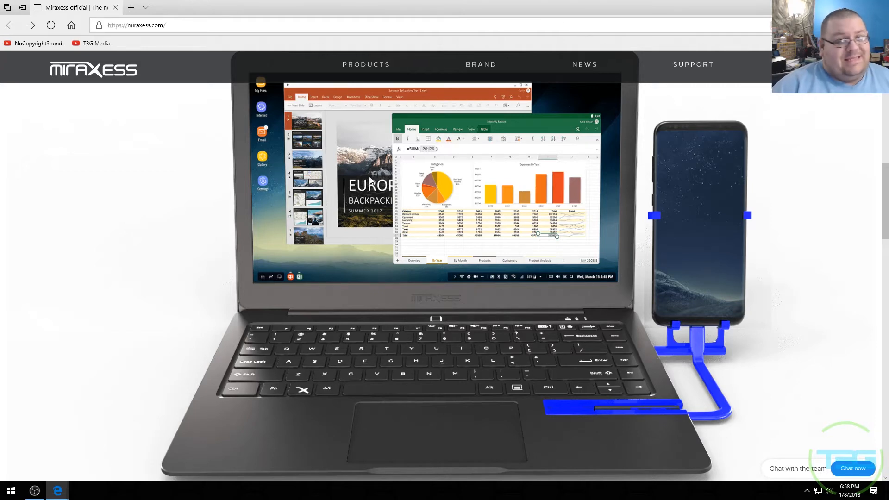
scroll("down", 3)
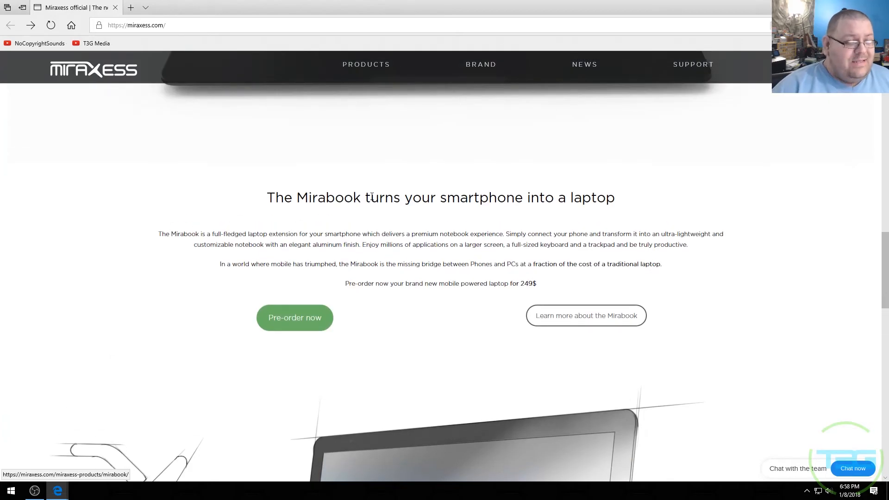
Open the BackerKit pre-order store and browse the laptop, sleeve, coloured slide and touch accessories
left_click(295, 317)
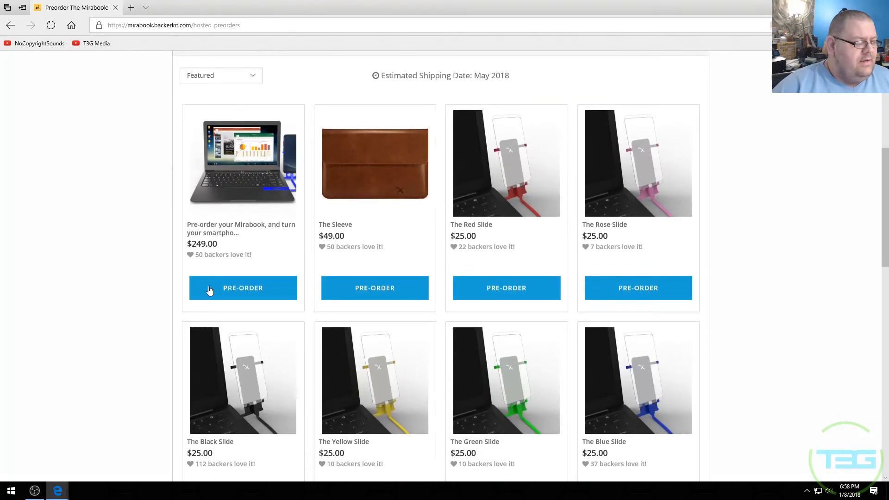
scroll("down", 3)
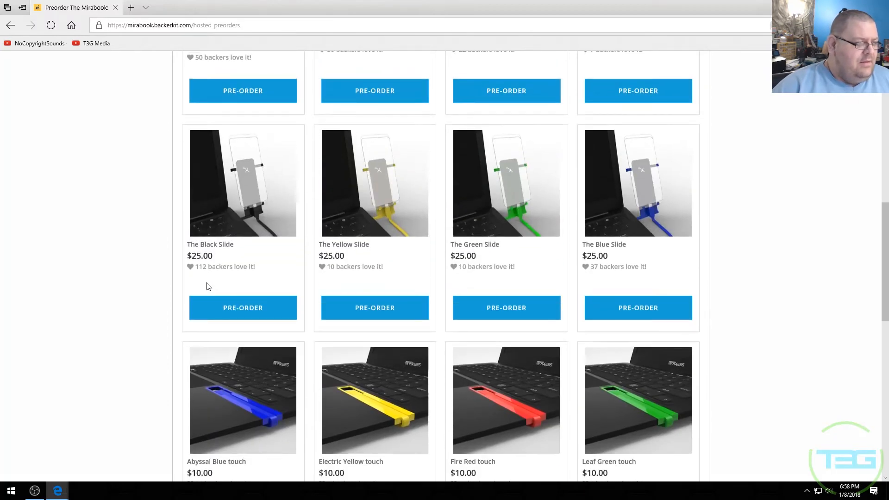
scroll("down", 3)
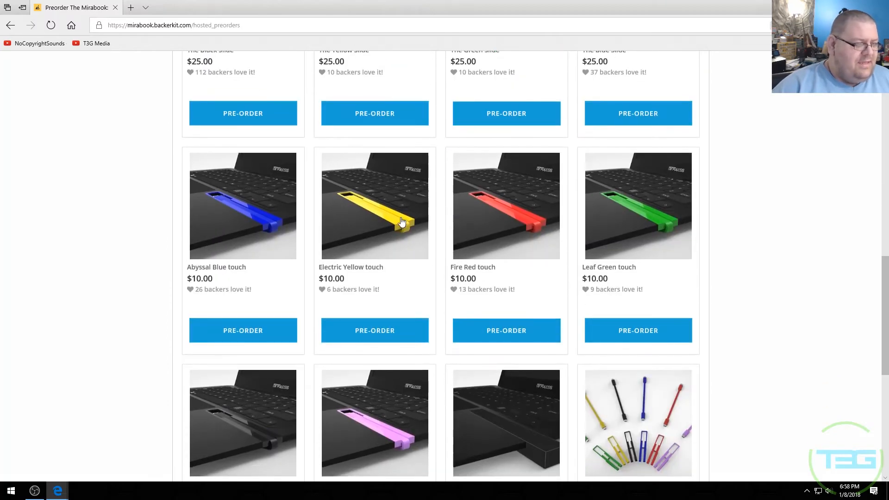
scroll("down", 3)
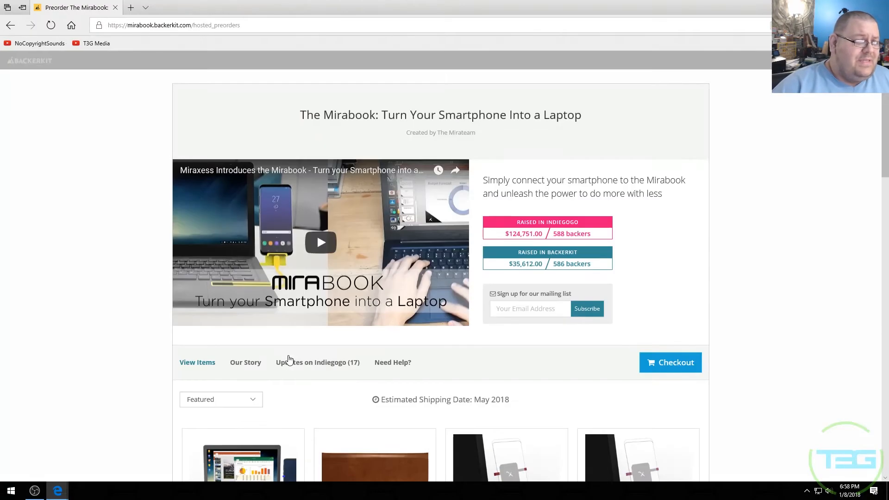
scroll("down", 3)
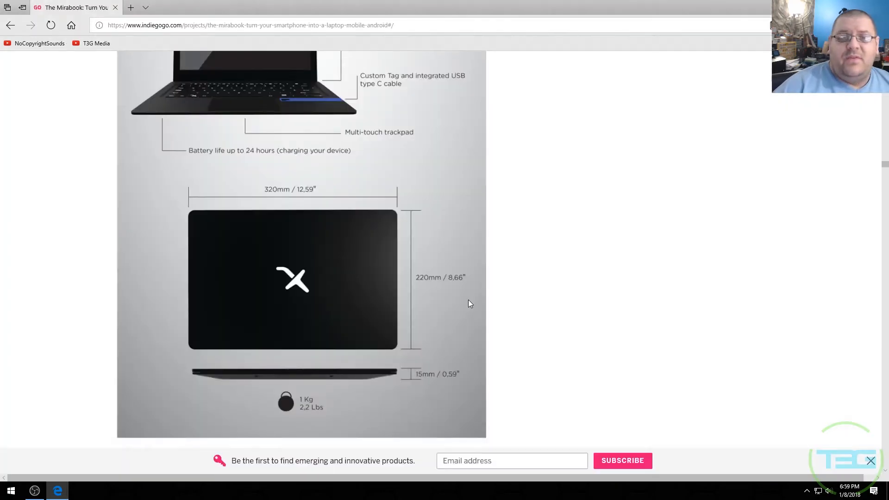
mouse_move(385, 370)
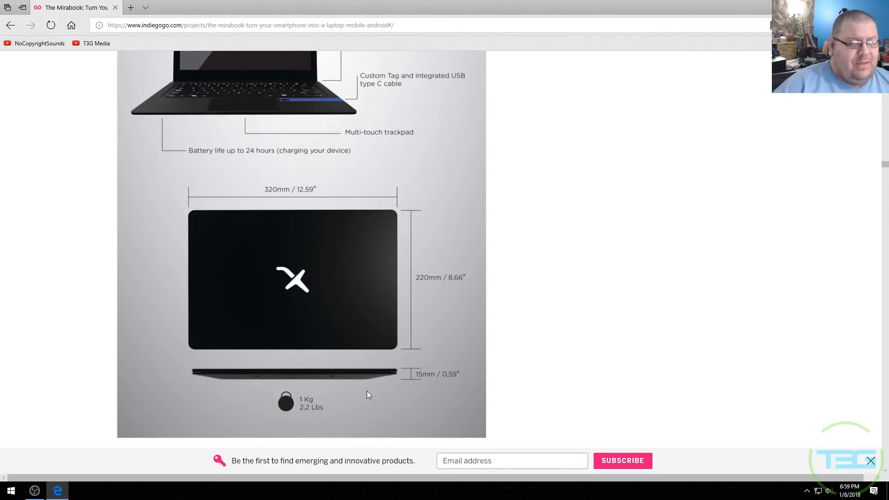
mouse_move(357, 388)
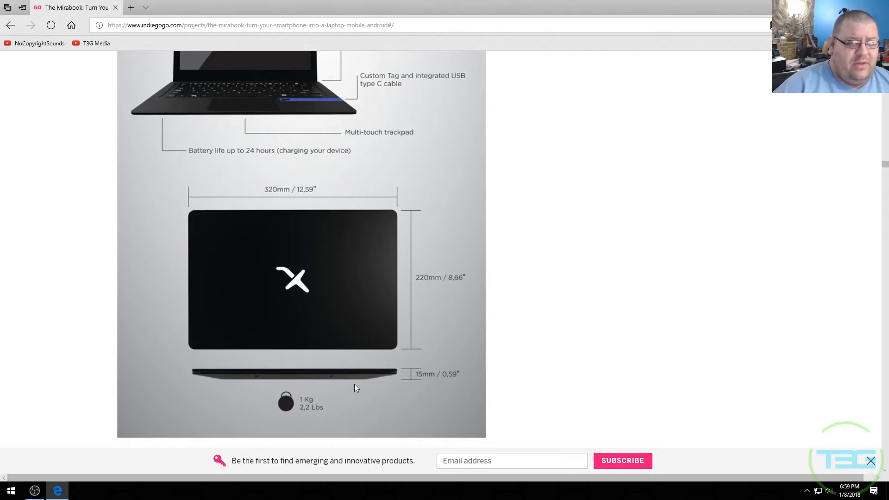
Re-read the campaign spec diagram down to 320 by 220 mm, 15 mm thickness and 1 kg
scroll("down", 3)
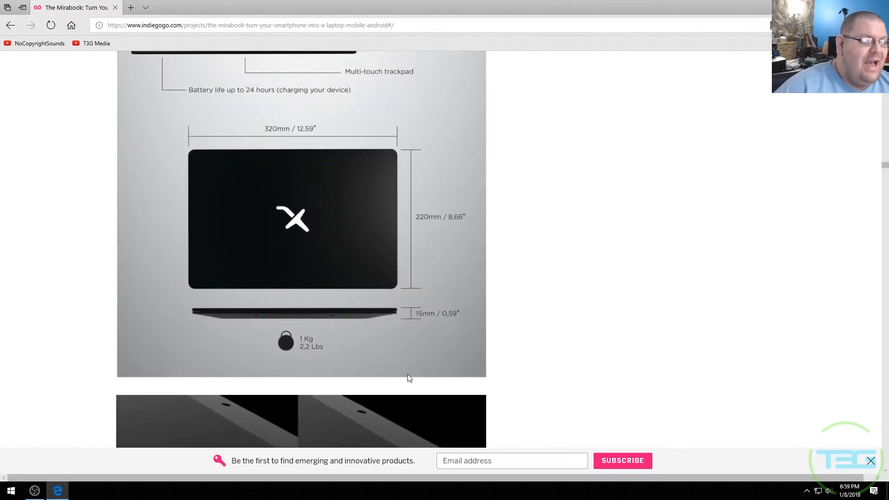
scroll("up", 3)
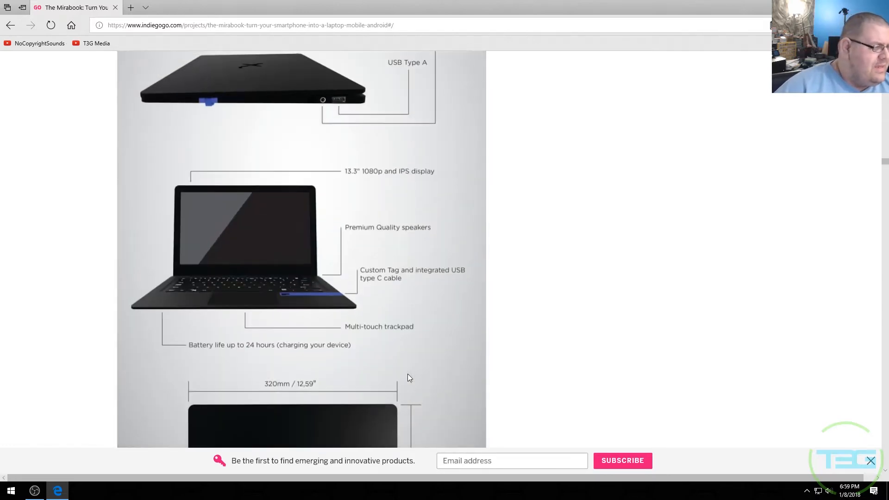
scroll("down", 3)
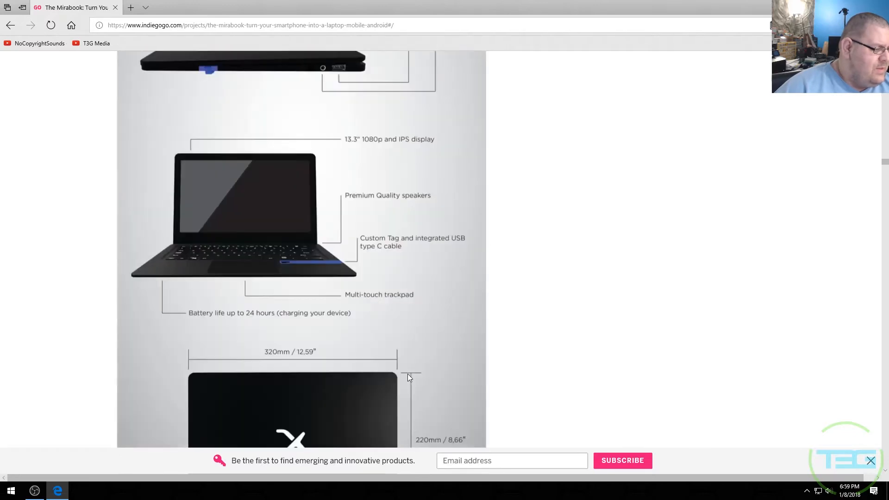
scroll("down", 3)
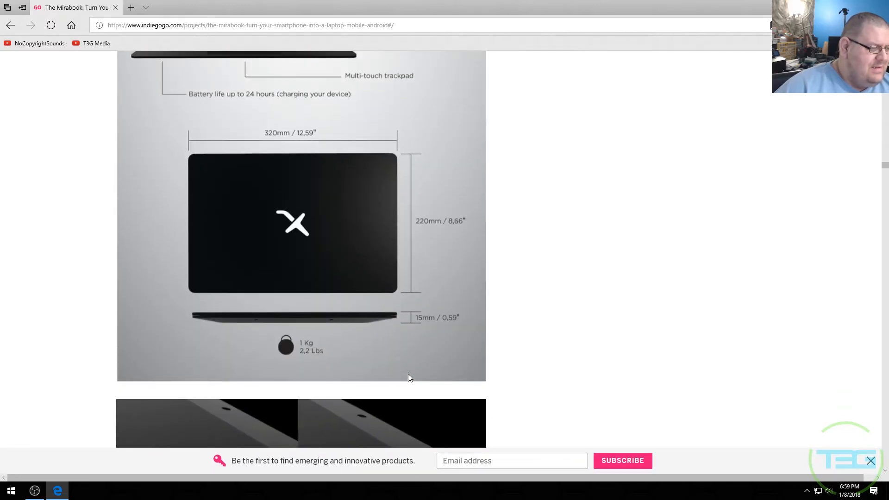
mouse_move(425, 333)
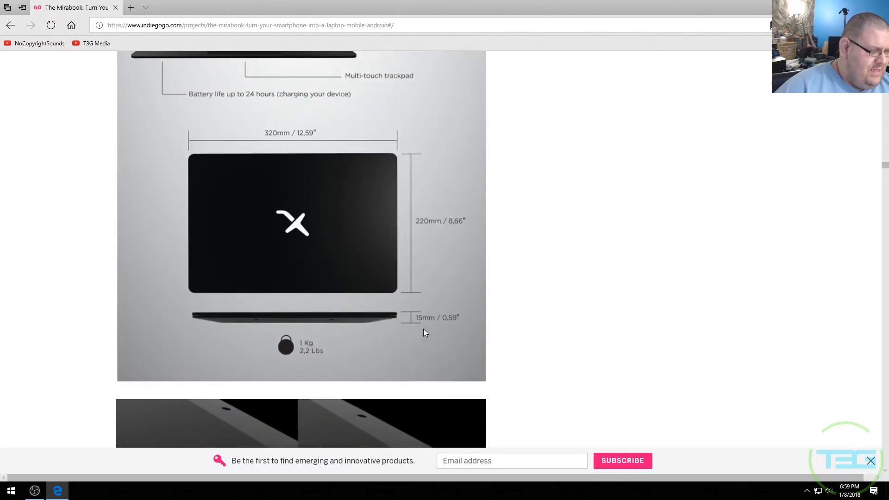
mouse_move(411, 327)
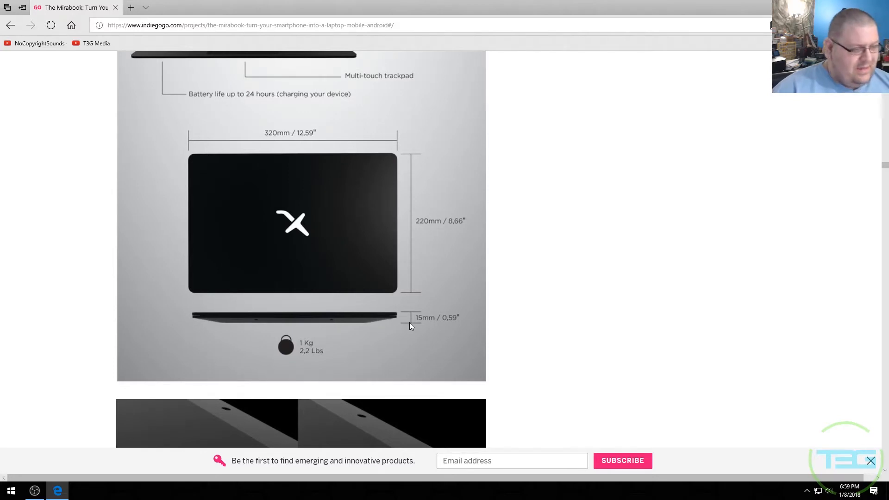
mouse_move(413, 334)
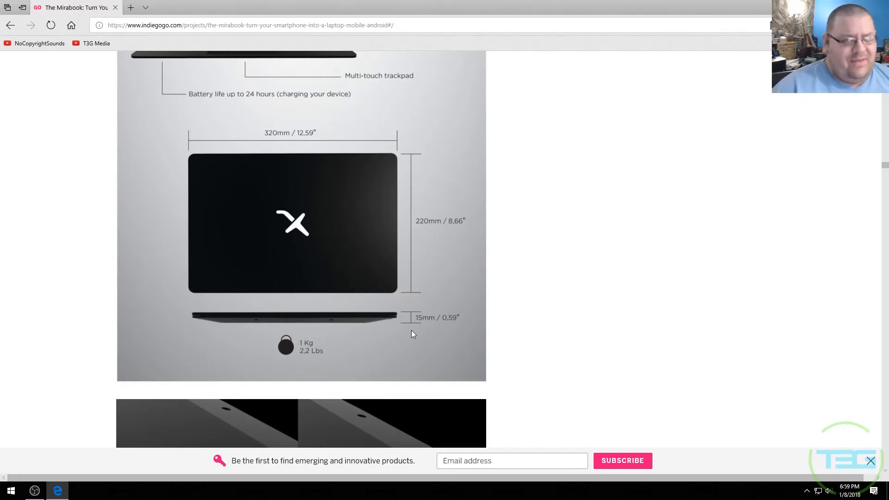
Scroll to the 'Compatible smartphones right now' chart of Slimport-ready Android and Windows phones
scroll("down", 3)
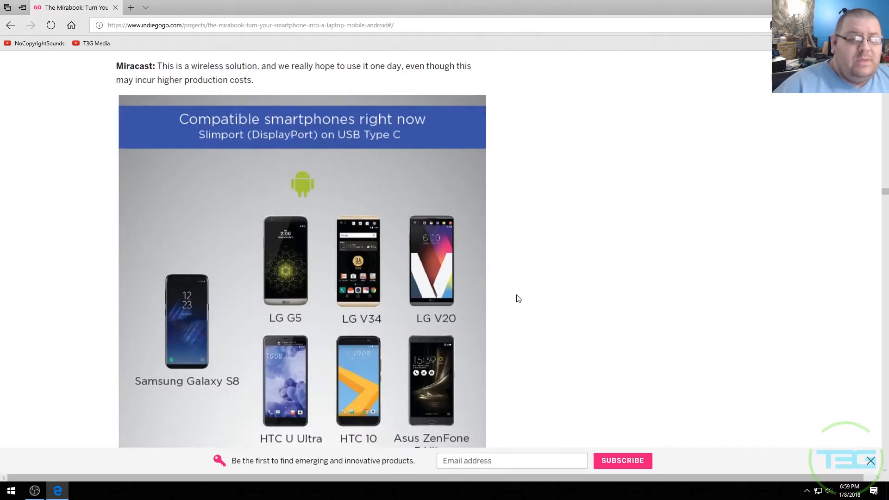
scroll("down", 3)
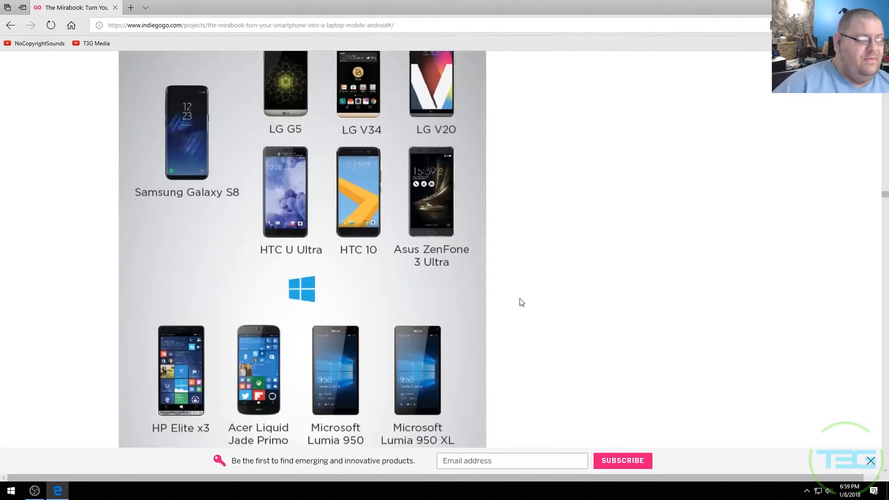
mouse_move(519, 307)
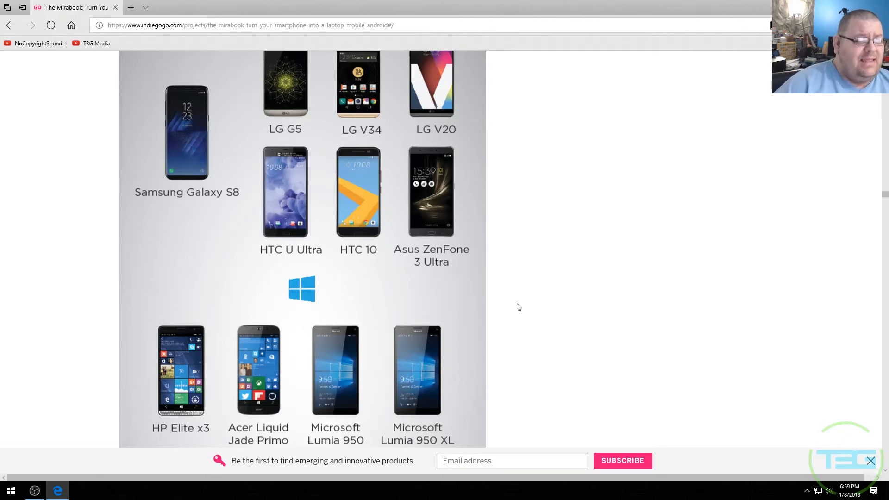
mouse_move(521, 297)
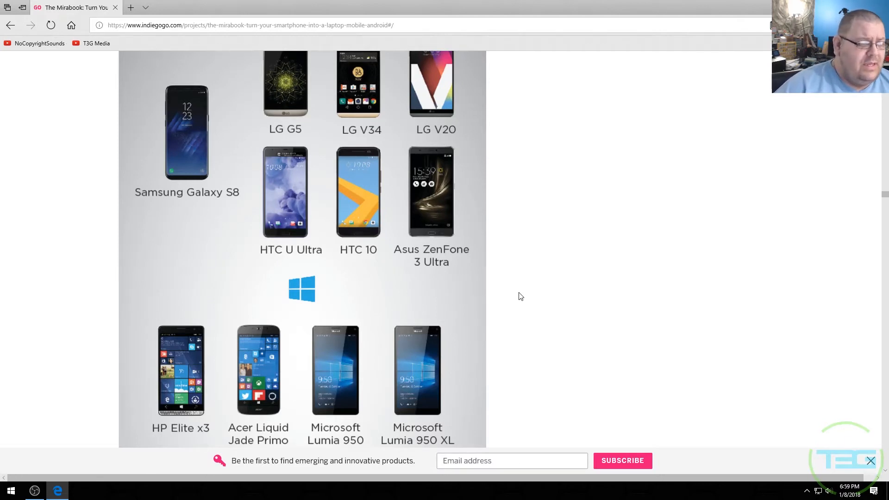
mouse_move(527, 297)
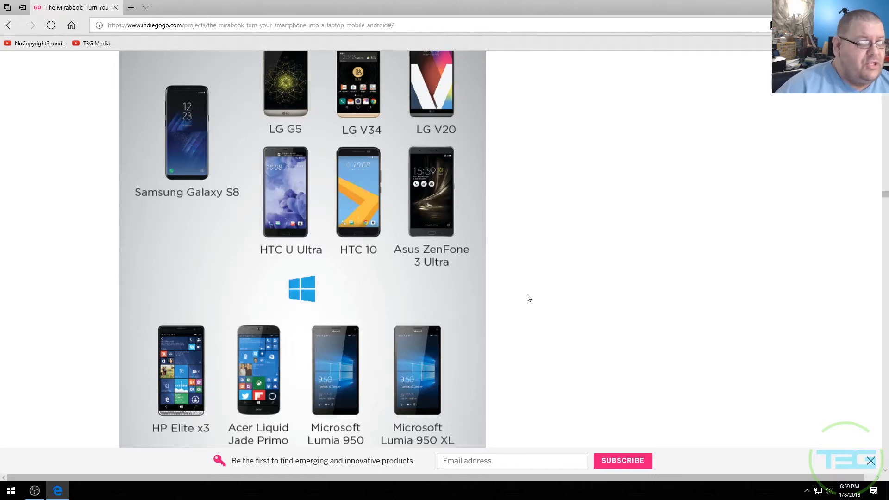
mouse_move(528, 303)
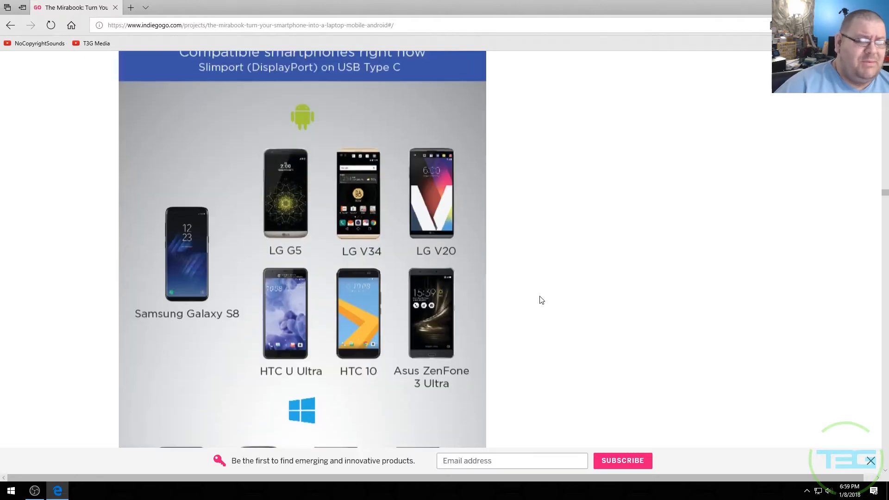
scroll("up", 3)
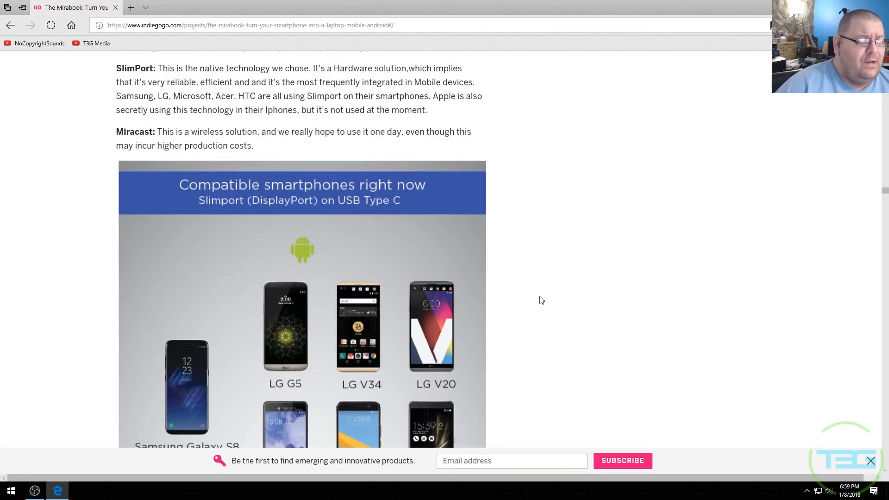
scroll("down", 3)
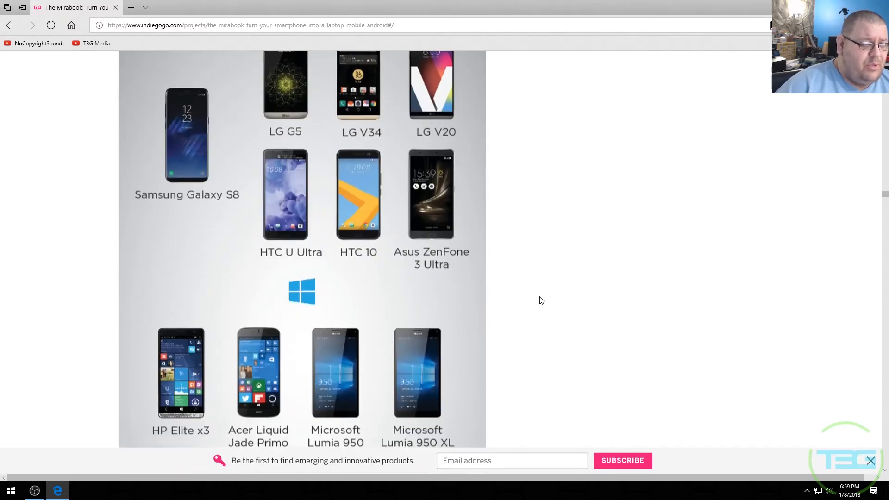
scroll("down", 3)
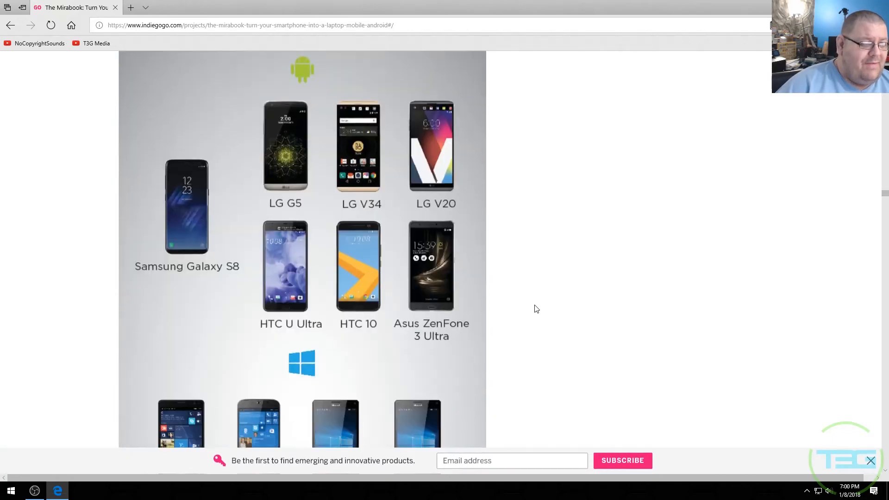
scroll("down", 3)
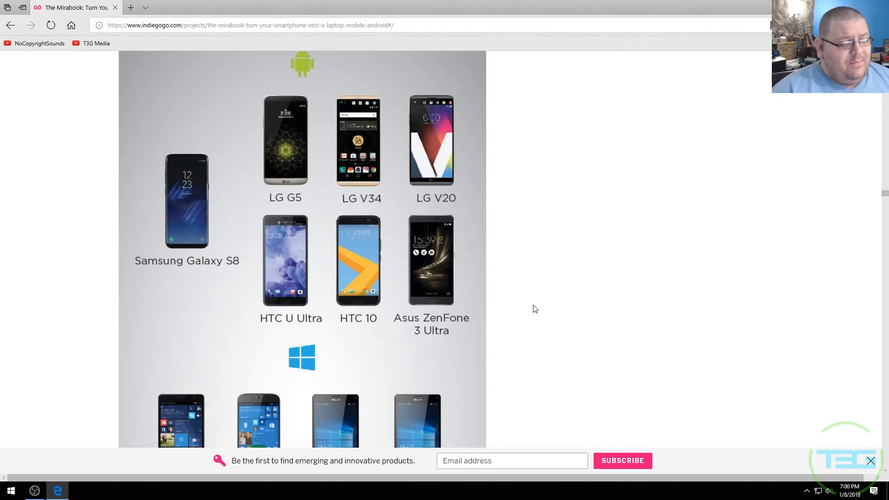
scroll("down", 3)
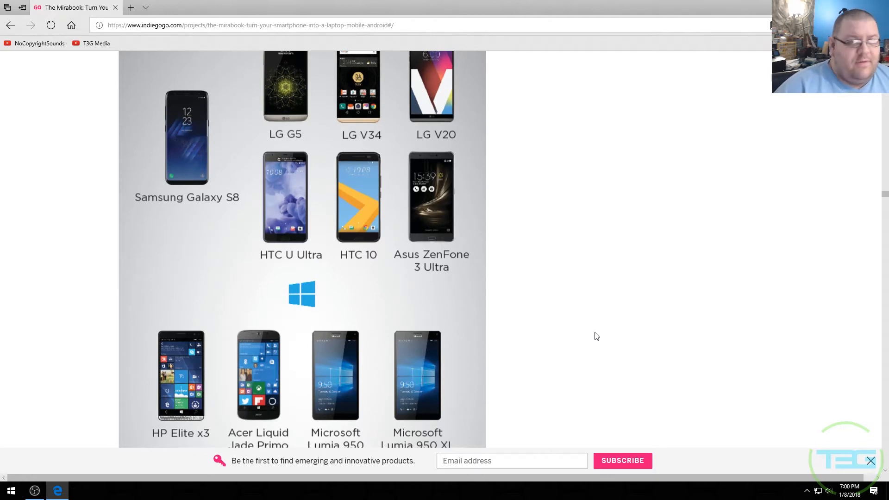
mouse_move(564, 332)
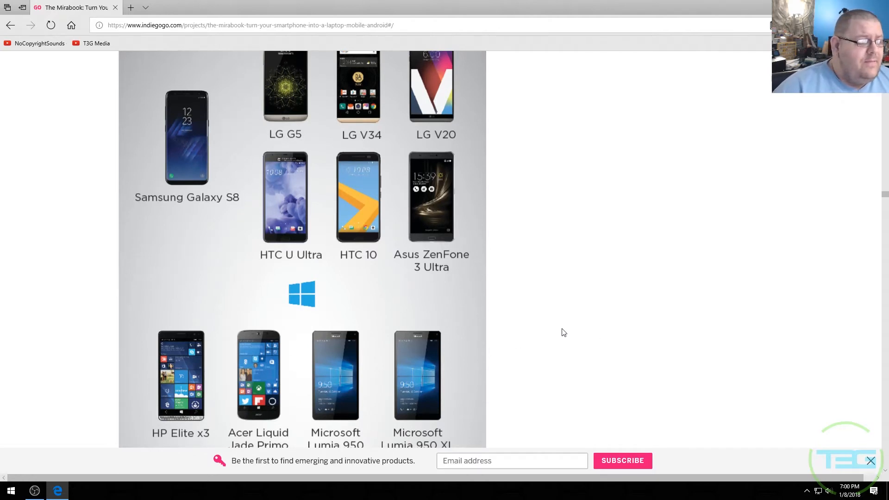
scroll("down", 3)
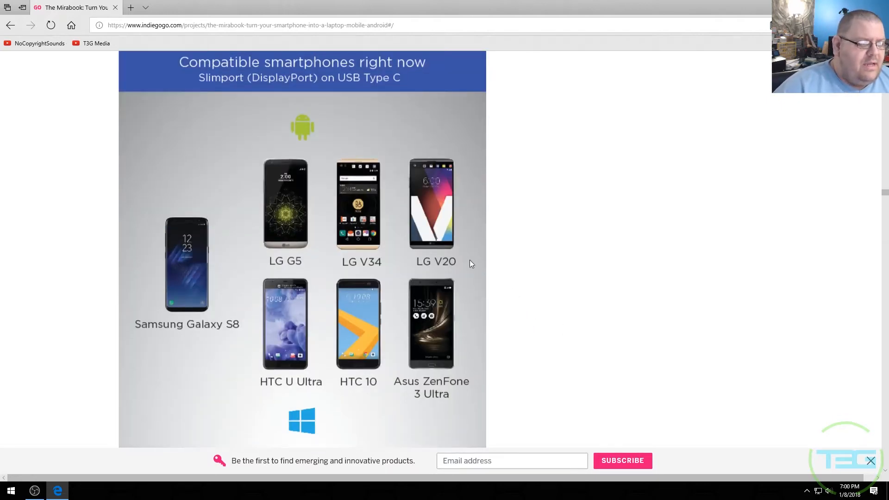
mouse_move(379, 225)
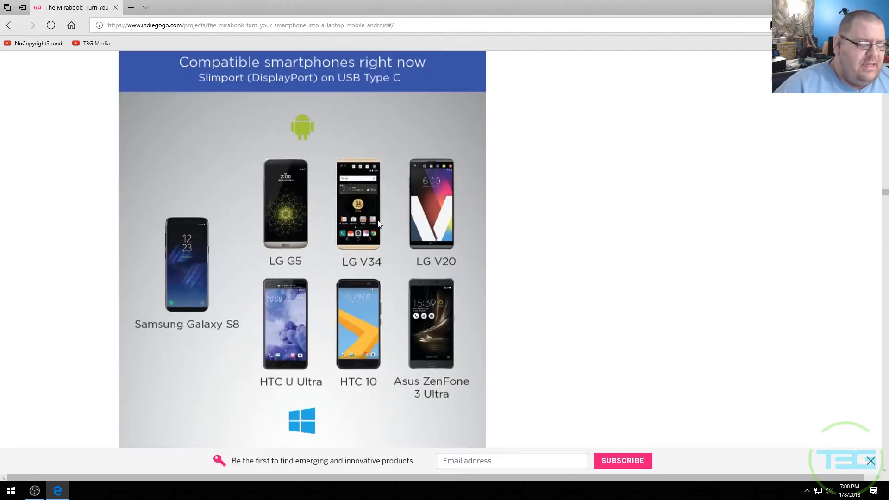
mouse_move(397, 222)
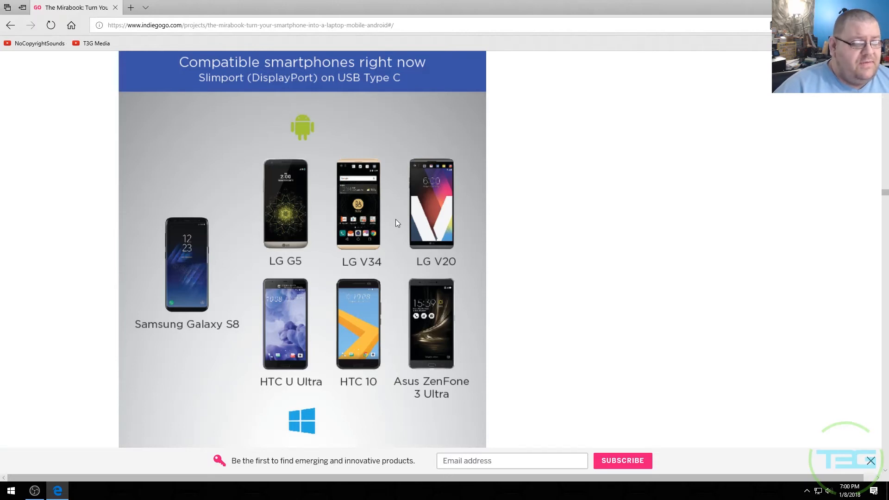
mouse_move(523, 245)
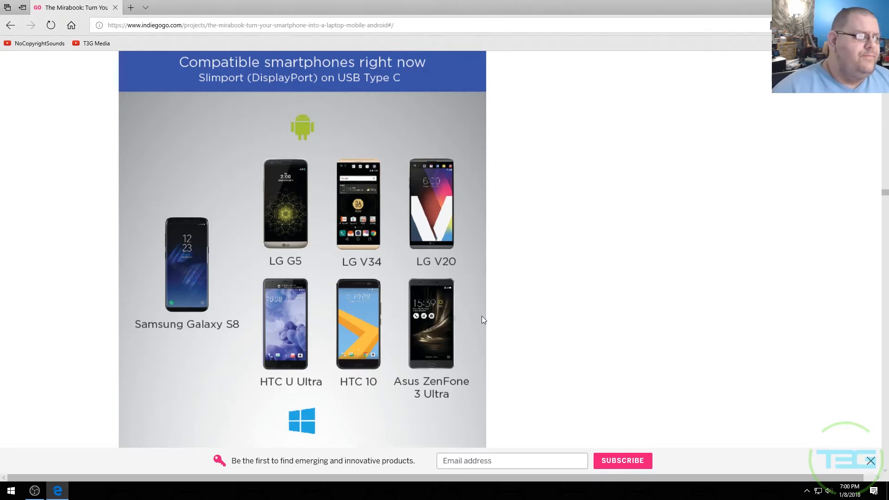
Scroll past the smartphone chart through PC stick and Raspberry Pi sections to Desktop Modes
scroll("down", 3)
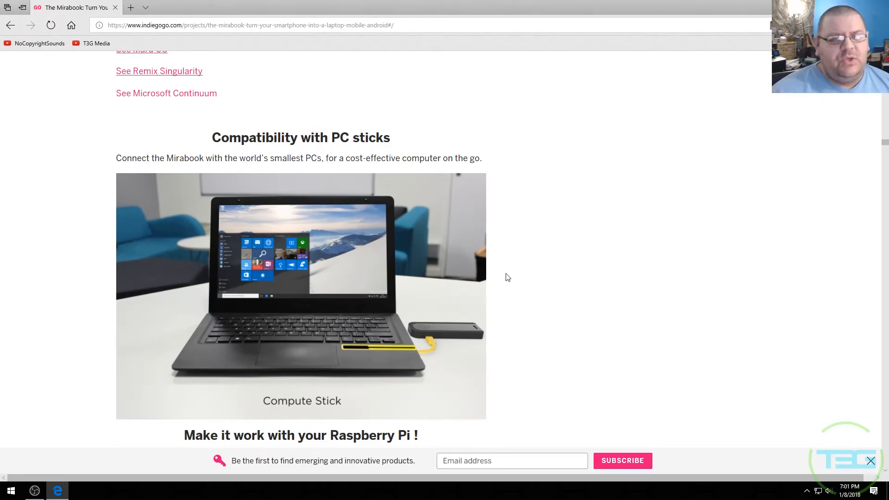
scroll("down", 3)
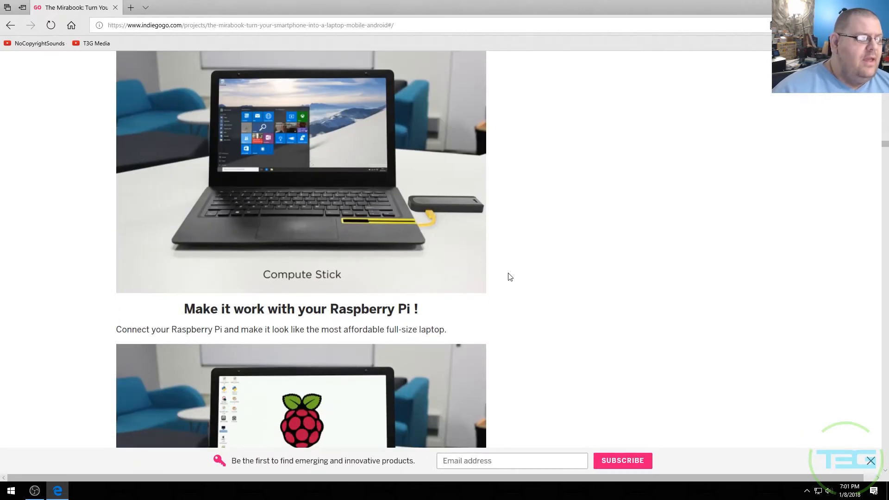
scroll("down", 3)
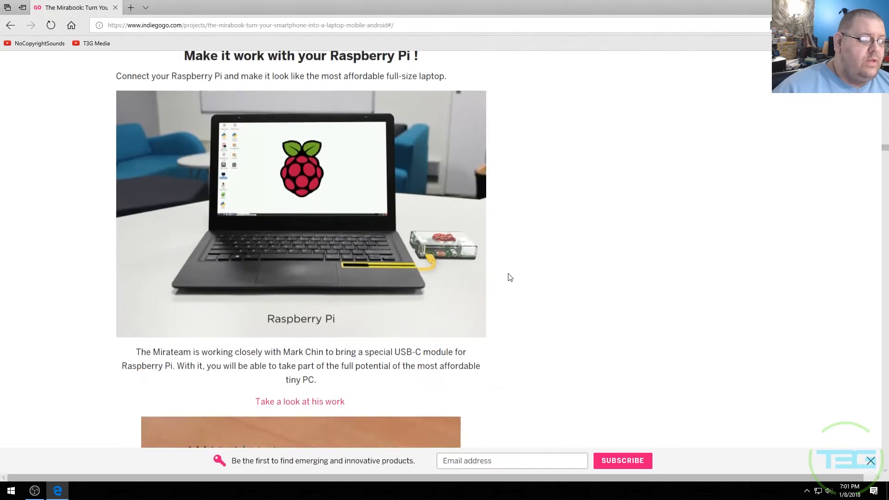
scroll("up", 3)
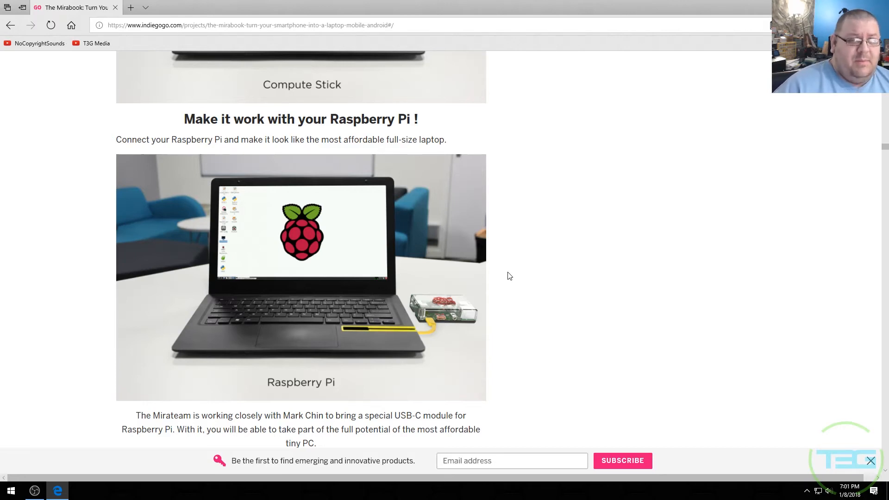
mouse_move(550, 269)
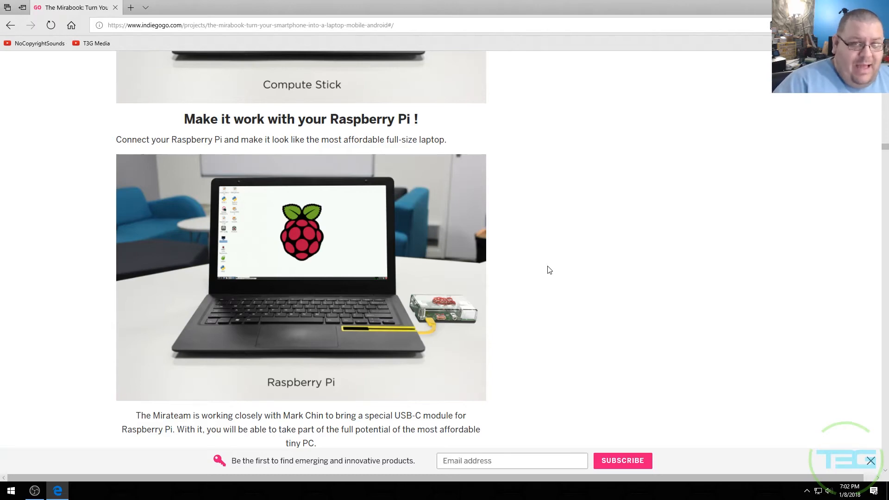
scroll("down", 3)
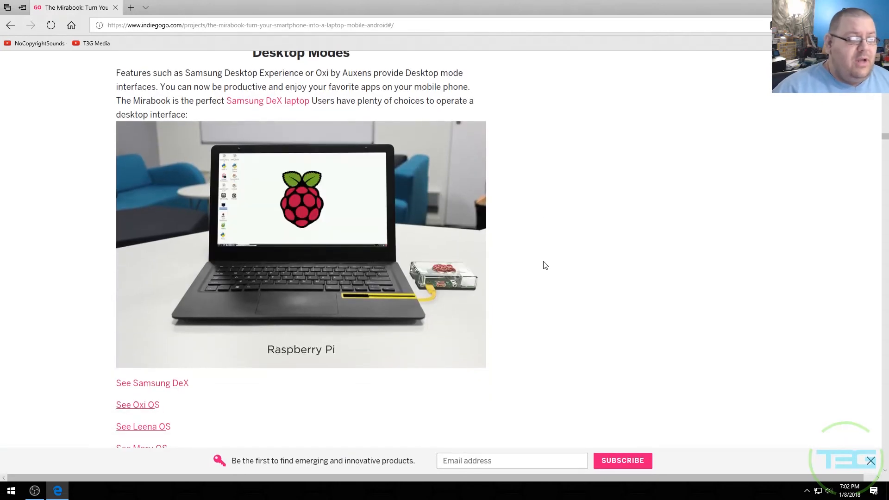
Scroll through Desktop Modes past its Samsung DeX and Windows Continuum images
scroll("down", 3)
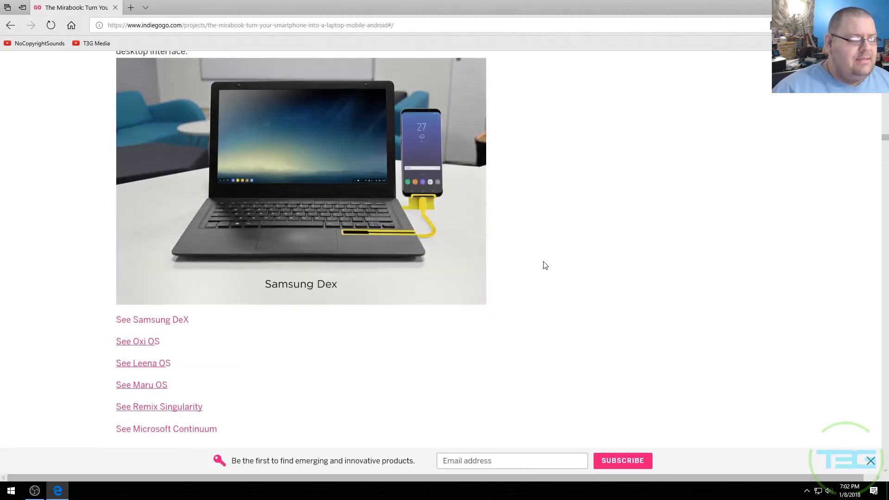
scroll("down", 3)
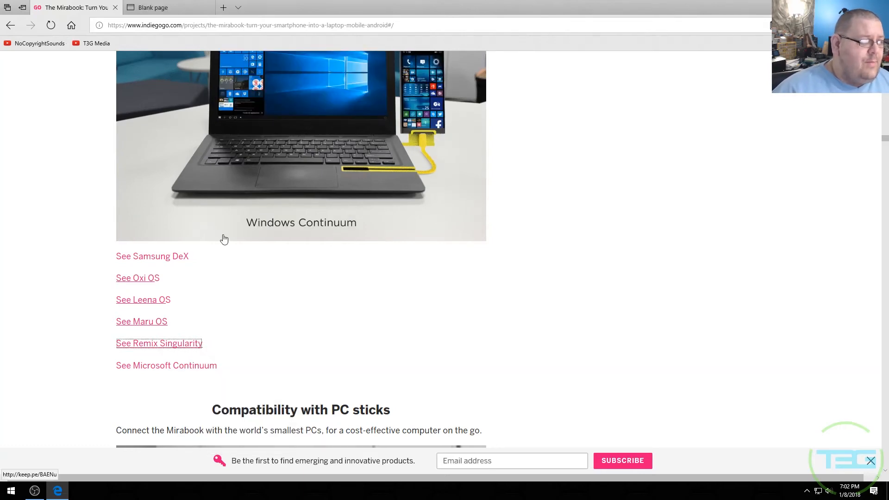
View the Remix OS for Mobile page, scrolling down to 'Meet Remix Singularity'
left_click(159, 343)
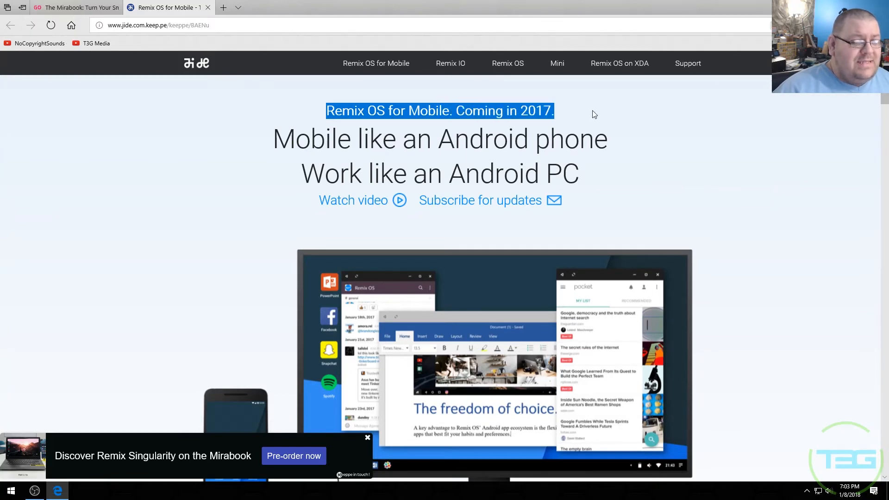
scroll("down", 3)
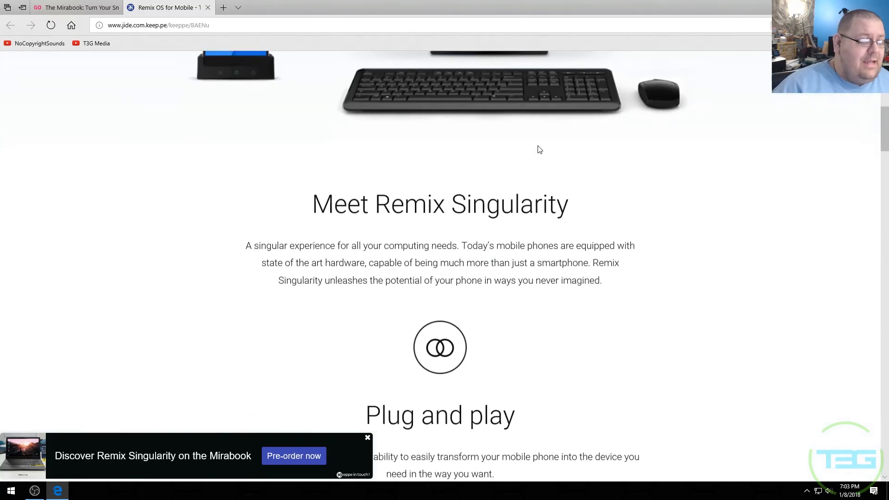
scroll("down", 3)
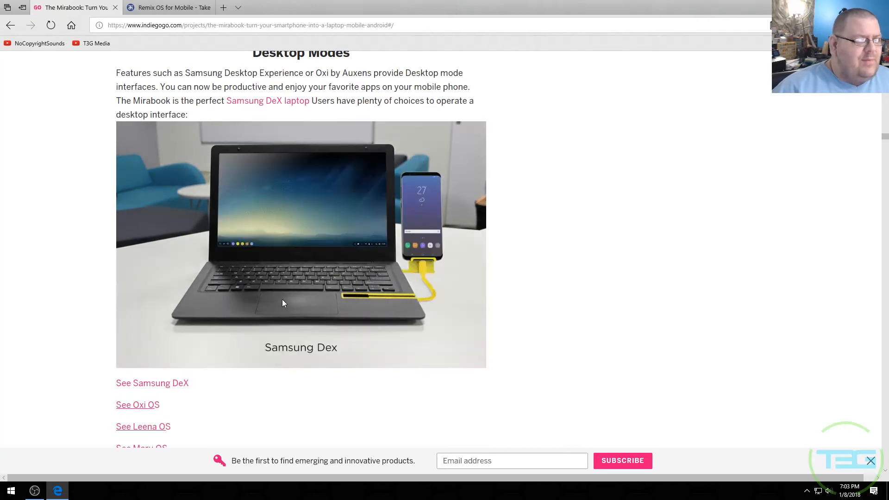
Compare the MacBook's 0.92 kg weight with the Mirabook's 1 kg, then return to the campaign
scroll("down", 3)
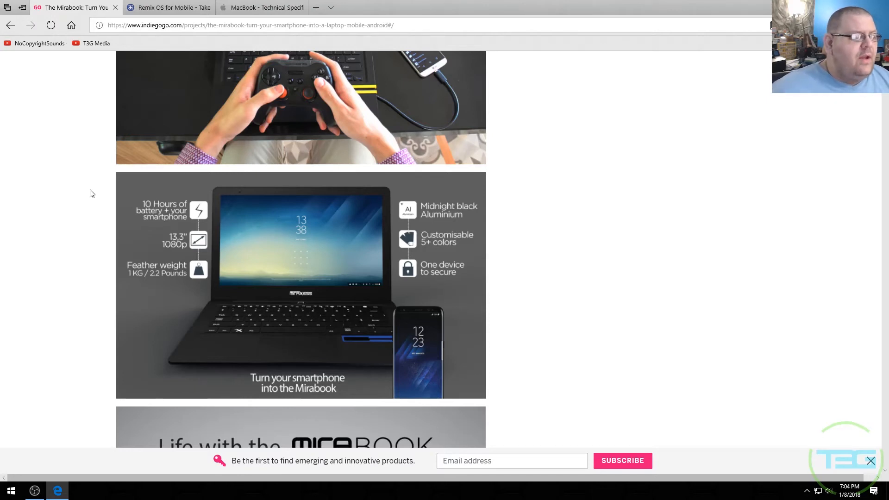
mouse_move(100, 212)
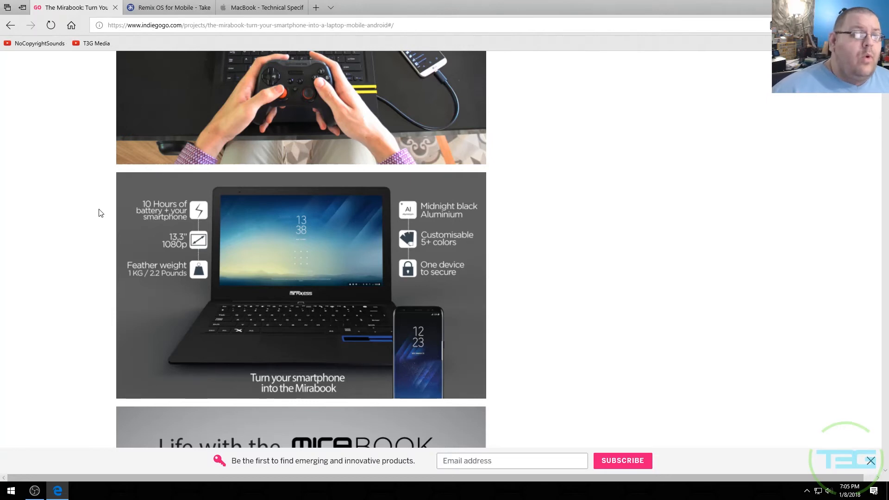
mouse_move(50, 265)
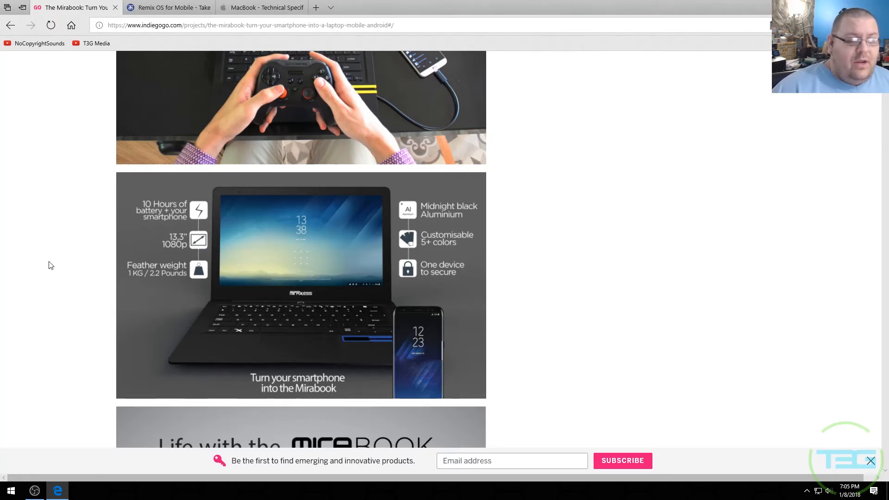
mouse_move(33, 262)
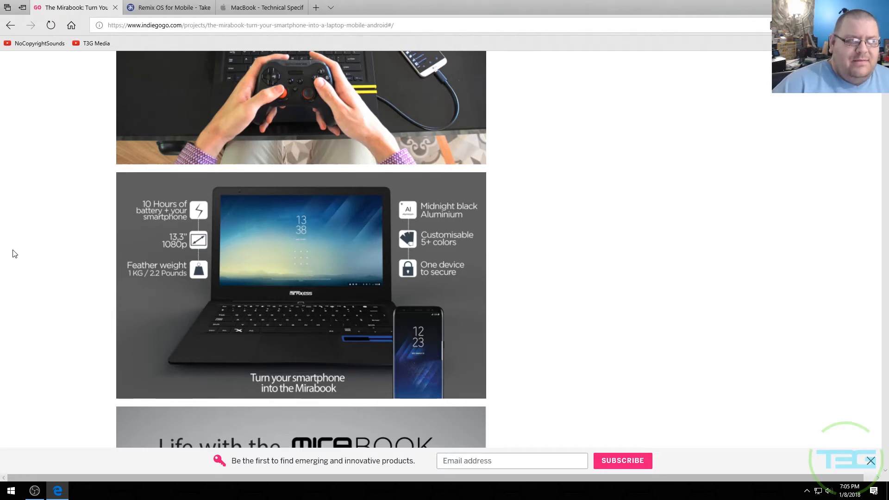
mouse_move(30, 255)
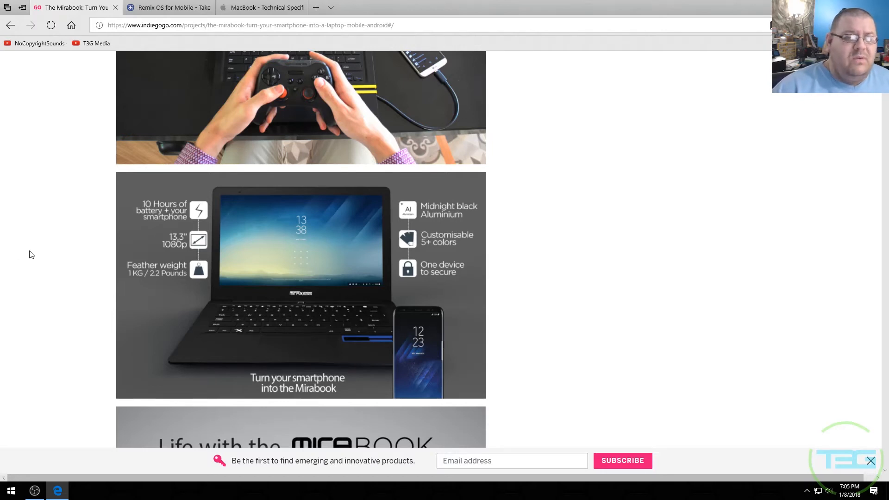
mouse_move(26, 273)
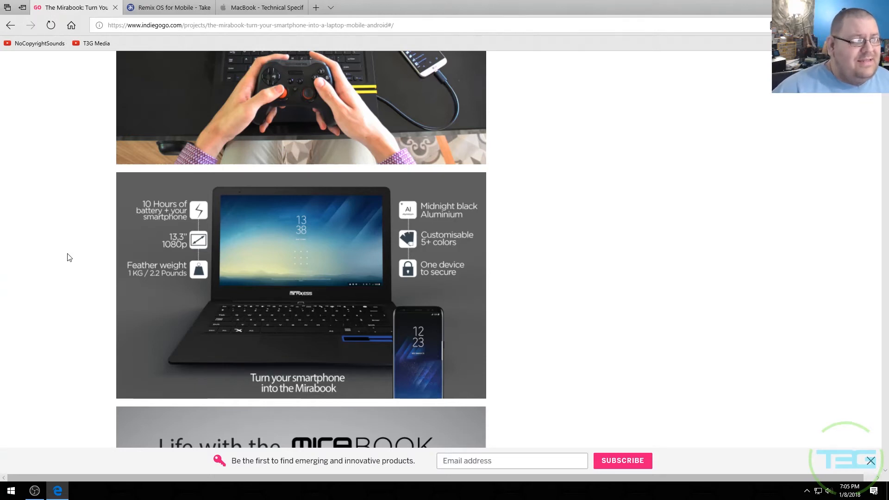
mouse_move(89, 281)
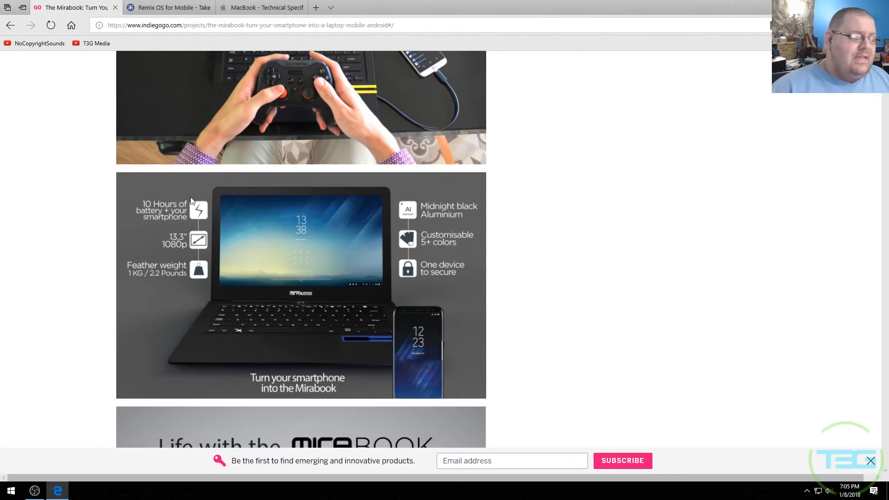
left_click(266, 7)
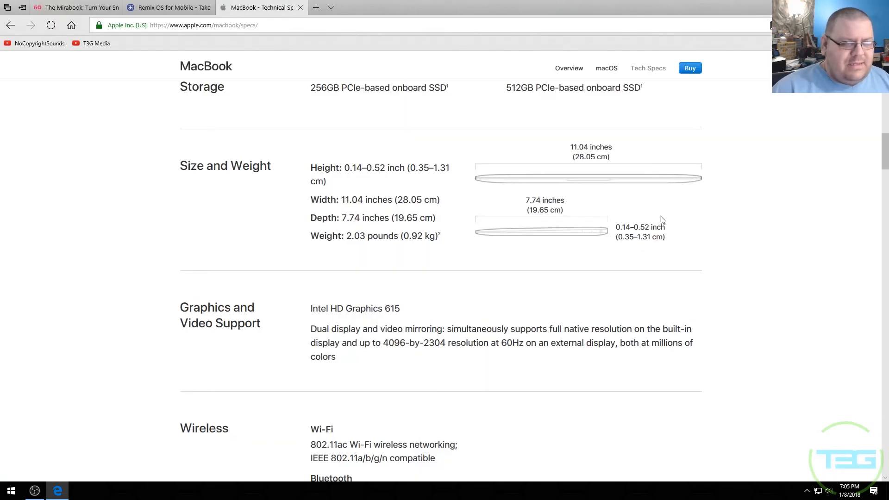
mouse_move(351, 246)
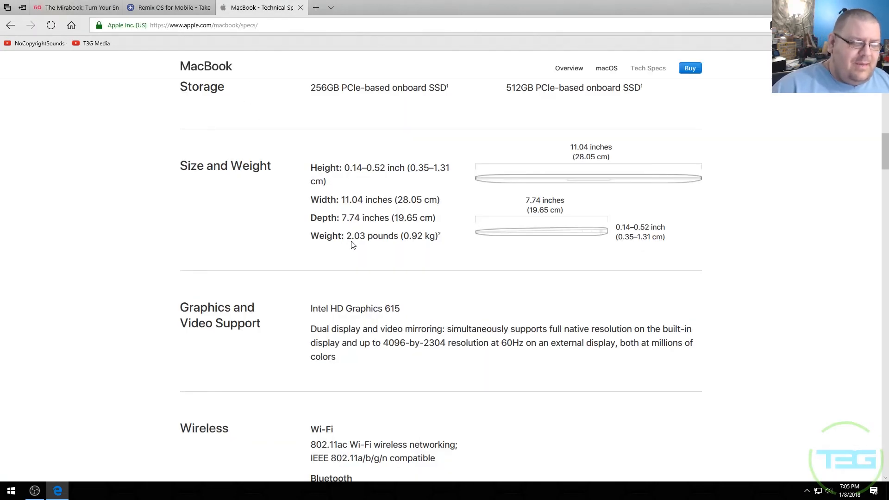
mouse_move(300, 8)
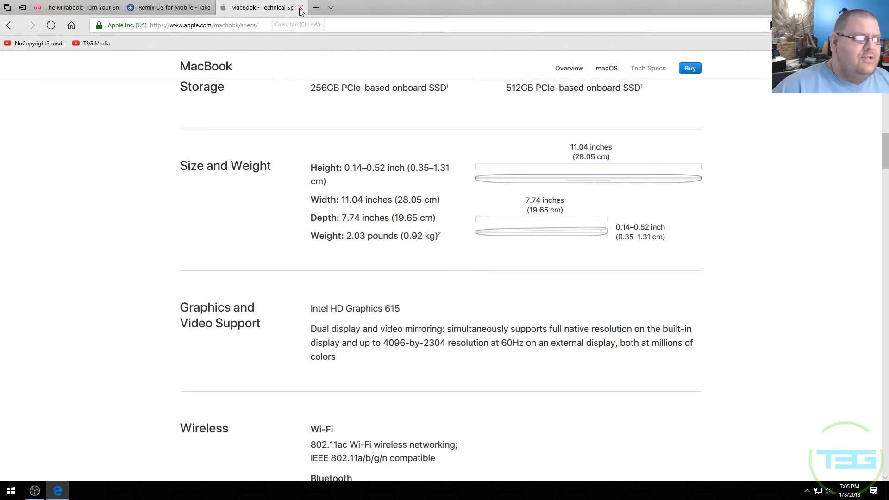
left_click(299, 7)
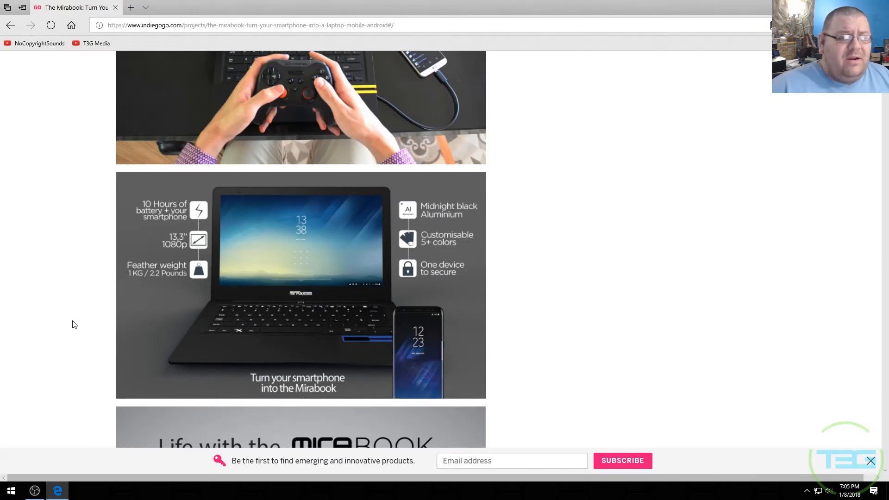
scroll("down", 3)
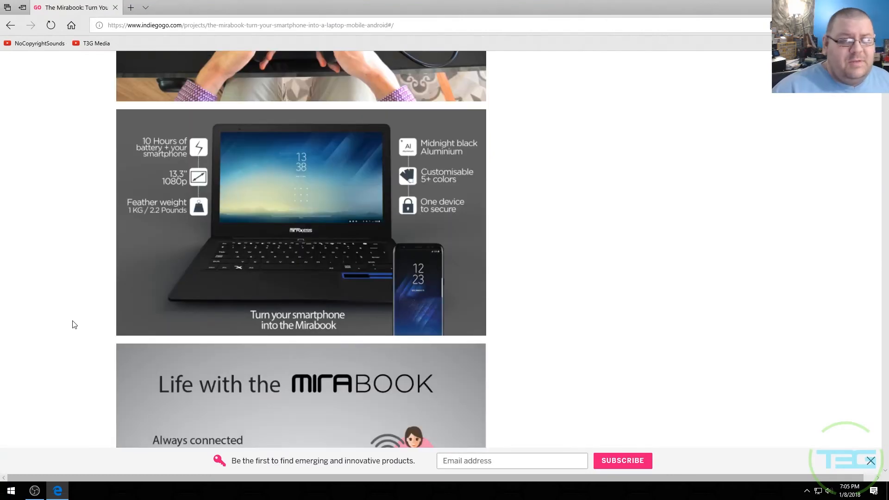